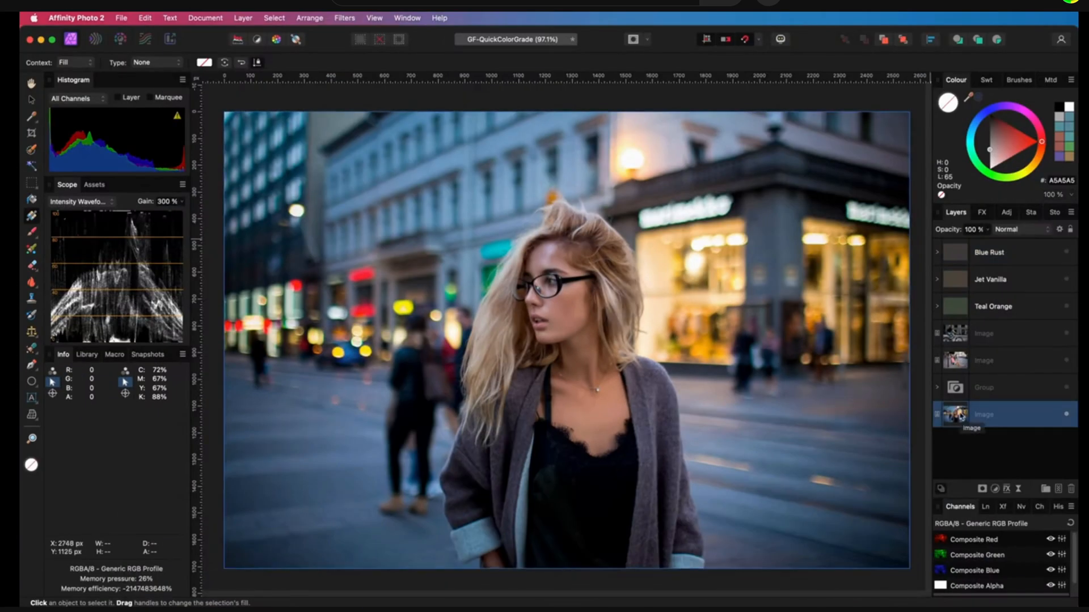
# Bring DaVinci Resolve's Edit page forward with Timeline 2 showing the street footage.
pyautogui.click(121, 17)
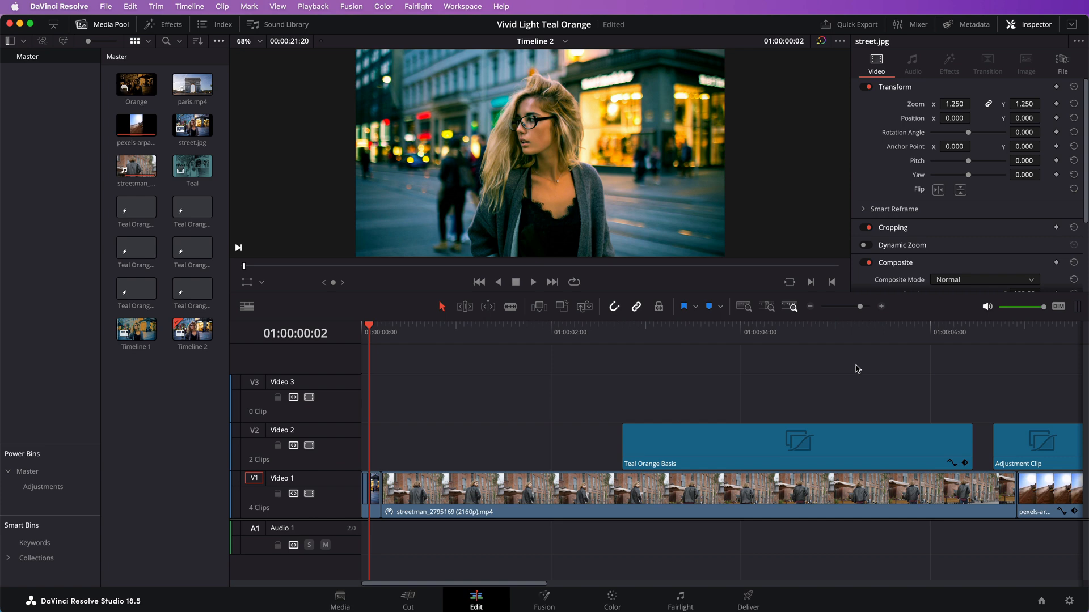
pyautogui.moveTo(849, 372)
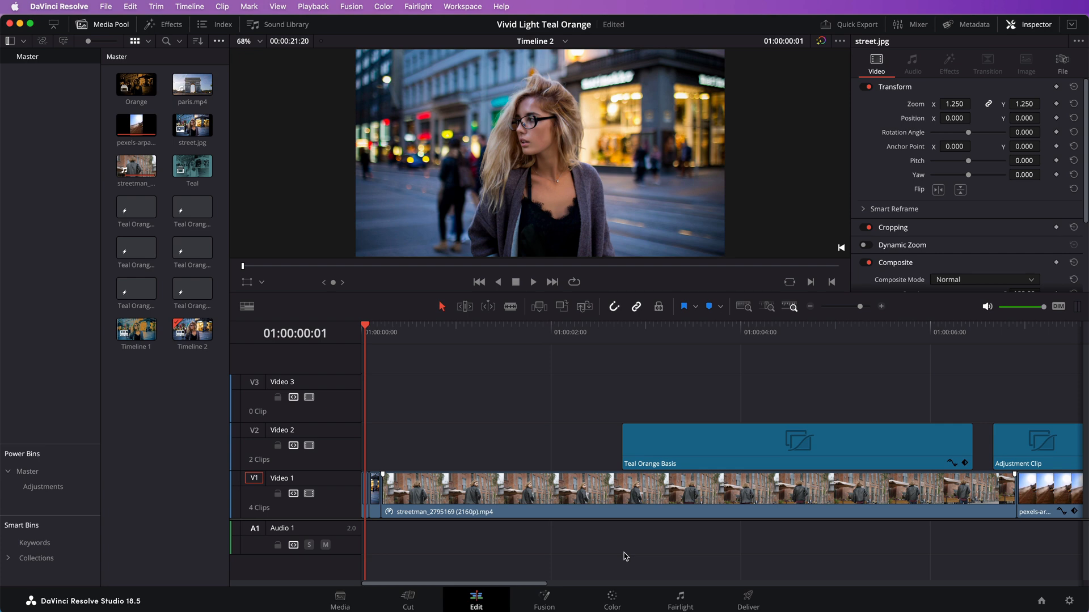
# On the Color page, add a serial node after node 01 and label it Lumi Mask.
pyautogui.click(610, 599)
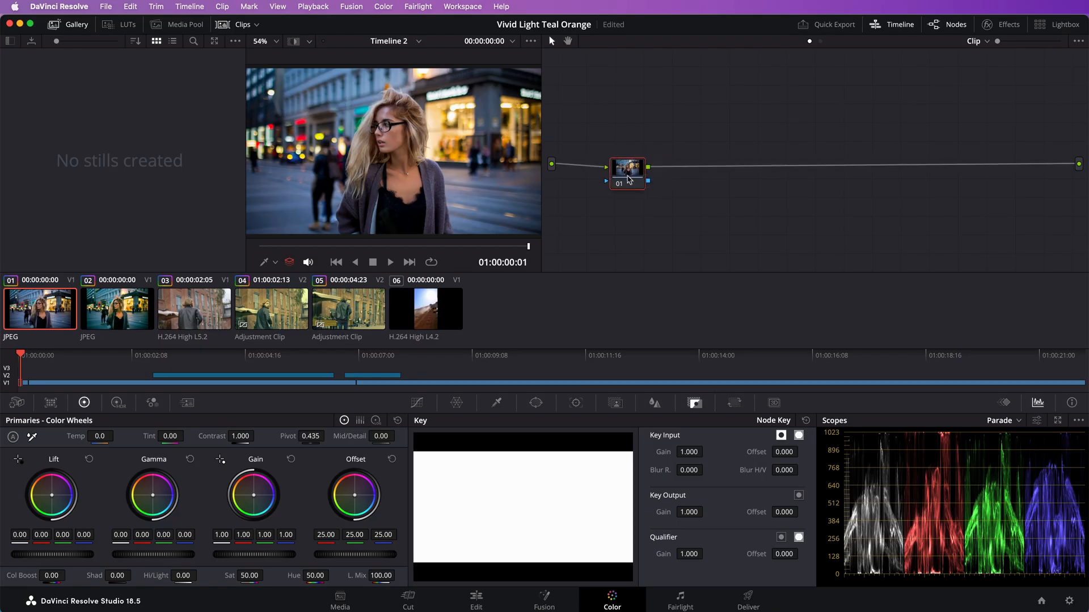
pyautogui.rightClick(627, 167)
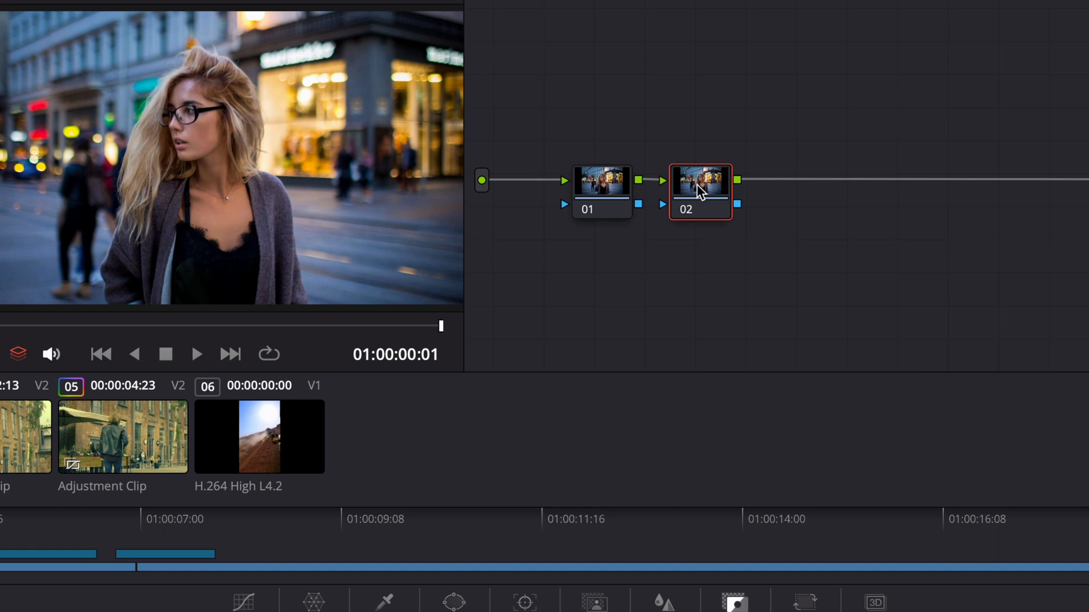
pyautogui.rightClick(700, 190)
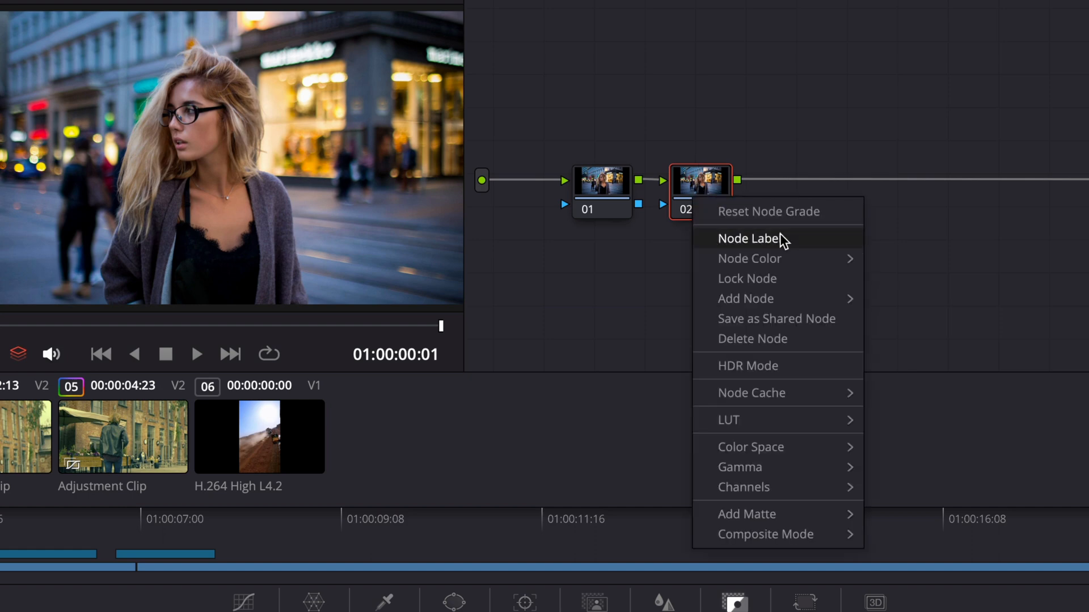
pyautogui.click(749, 238)
pyautogui.write('Lumi Mask')
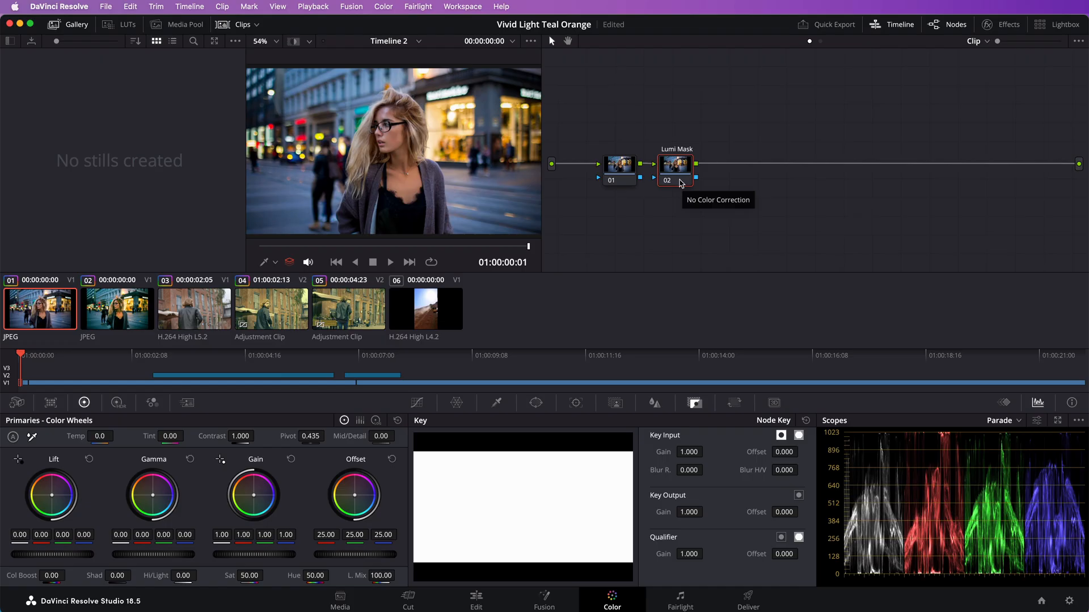
# Key a luminance band on Lumi Mask: Low 22, High 52, L.Soft 48, H.Soft 85.
pyautogui.moveTo(676, 164); pyautogui.dragTo(681, 203)
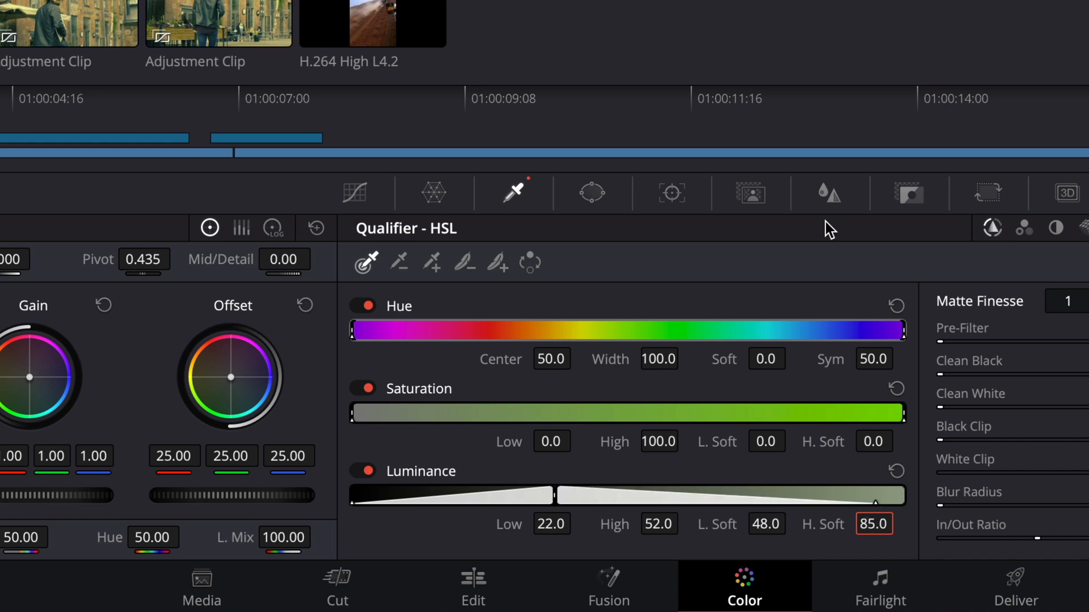
pyautogui.click(908, 193)
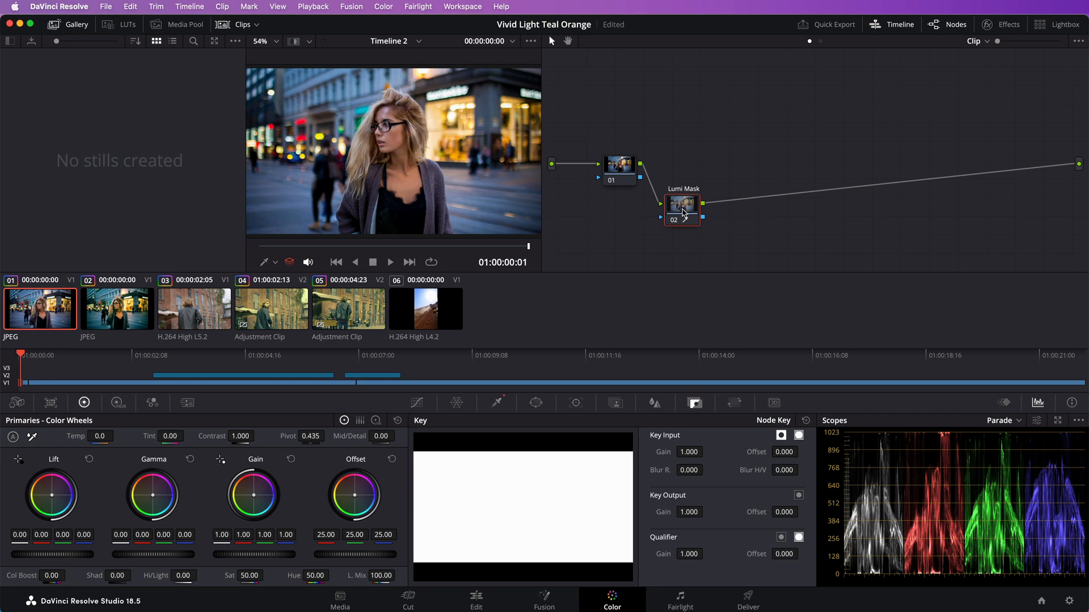
pyautogui.moveTo(690, 215)
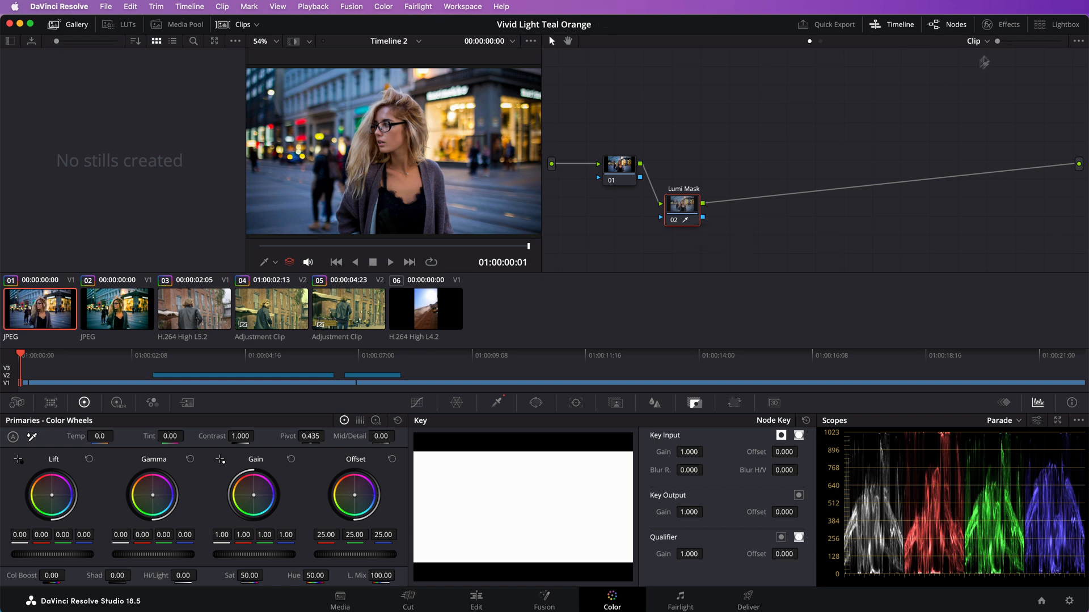
# Find Color Generator in Effects and drop it into the node graph after Lumi Mask.
pyautogui.click(1001, 24)
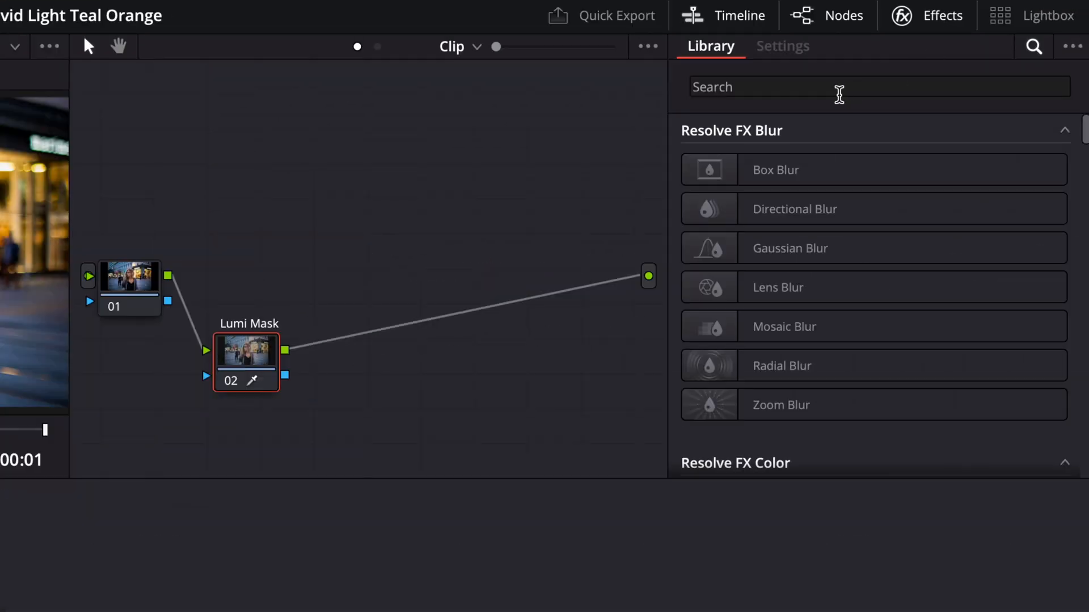
pyautogui.write('colo')
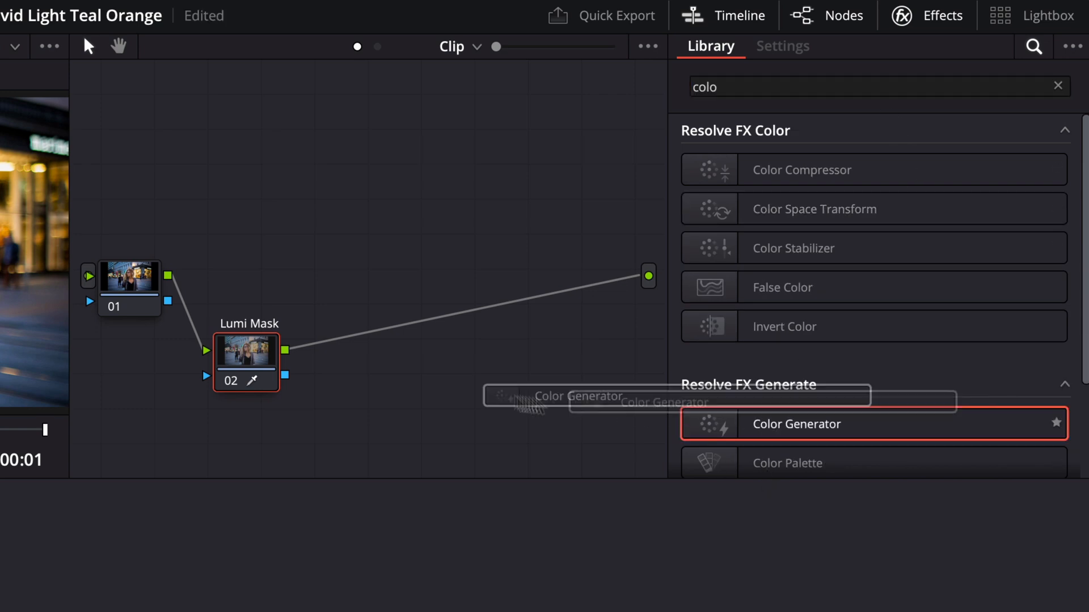
pyautogui.moveTo(796, 424); pyautogui.dragTo(439, 396)
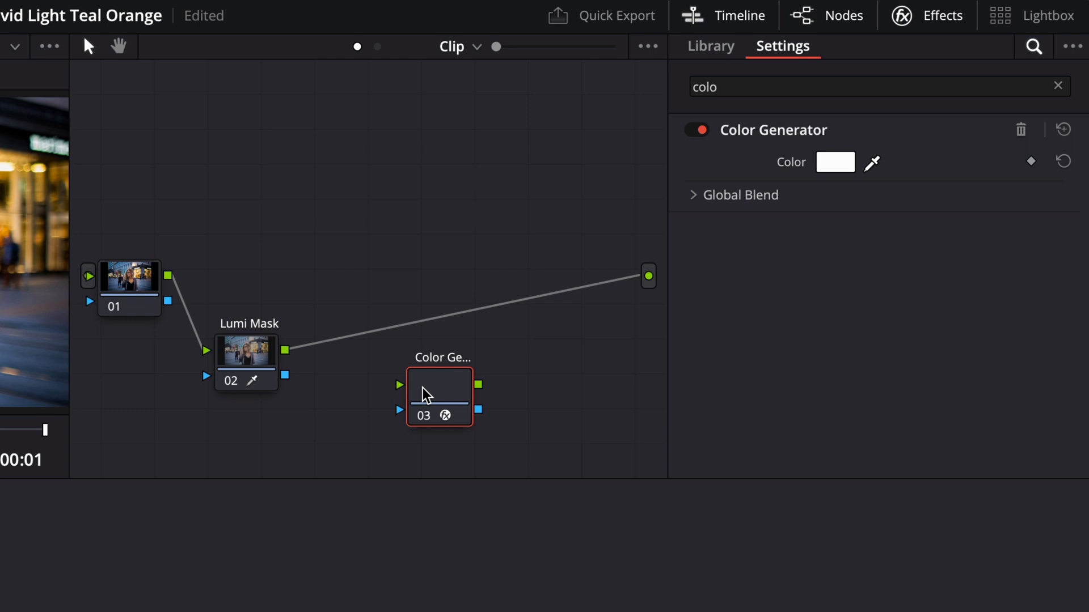
pyautogui.moveTo(440, 396); pyautogui.dragTo(409, 360)
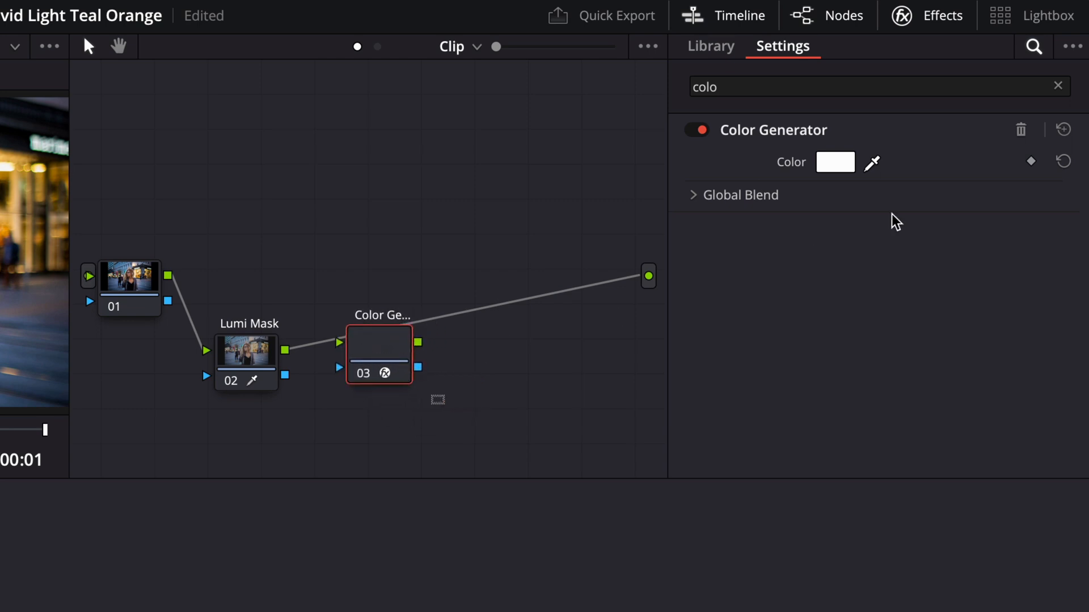
# Set the generator colour to teal and feed its key input from the Lumi Mask key.
pyautogui.click(833, 162)
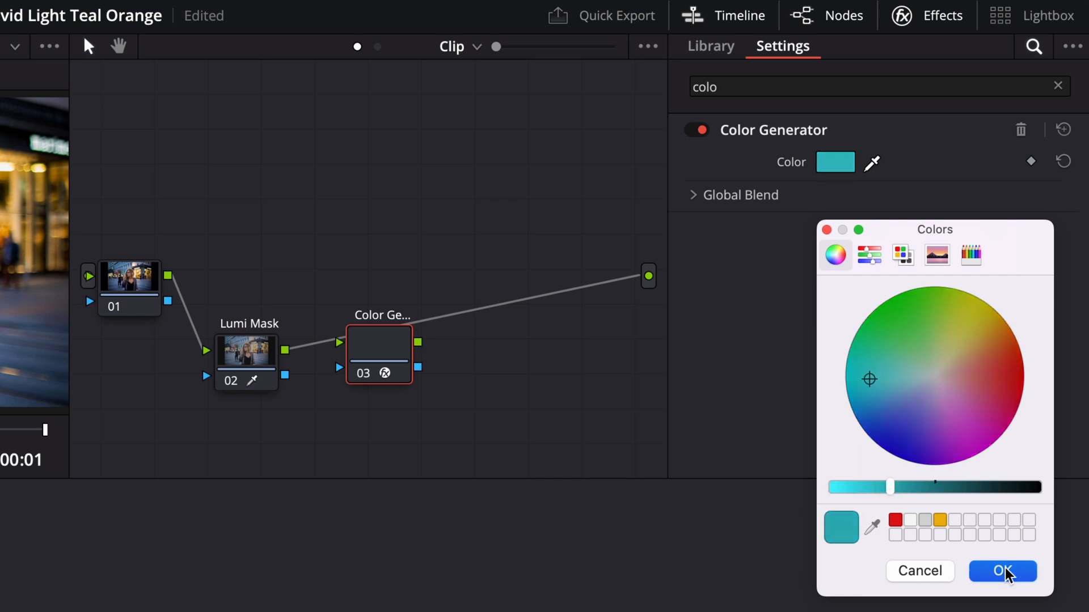
pyautogui.click(1002, 570)
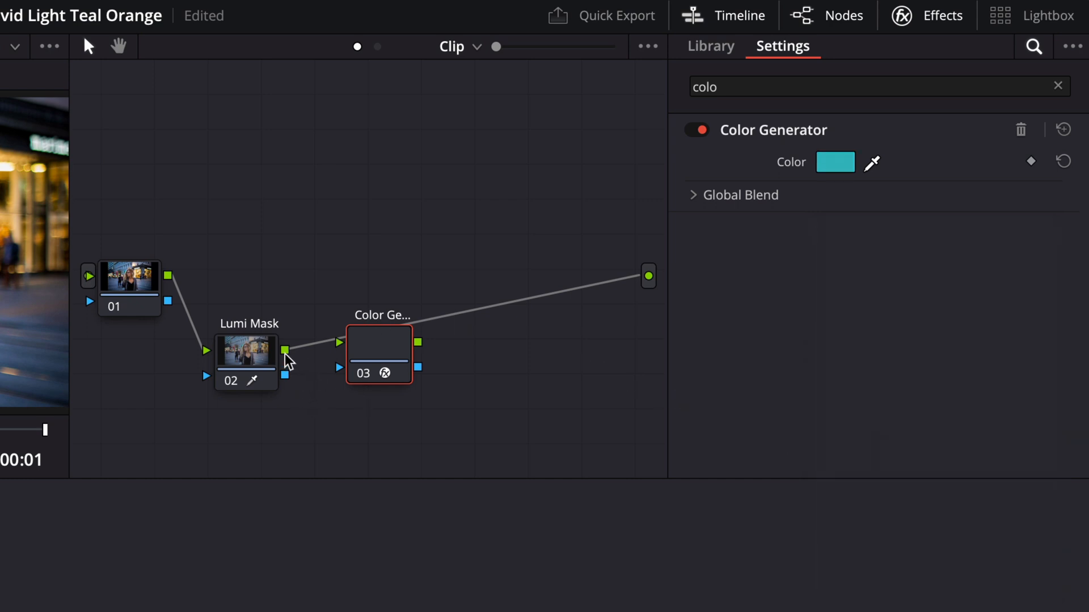
pyautogui.moveTo(174, 285)
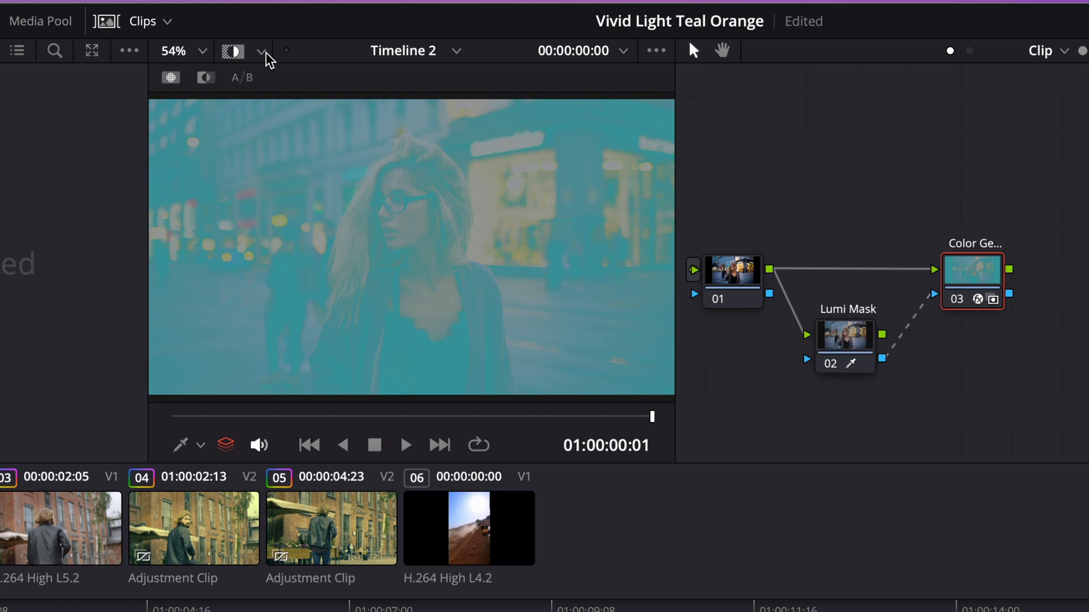
pyautogui.click(262, 50)
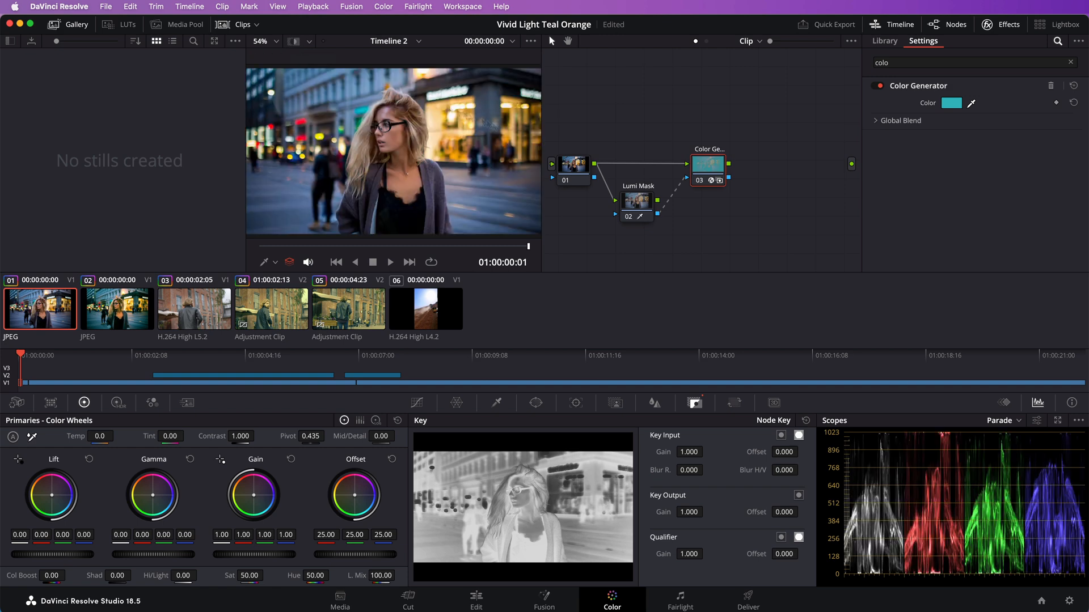
# Add a second Color Generator set to orange and invert its Lumi Mask key input.
pyautogui.click(884, 40)
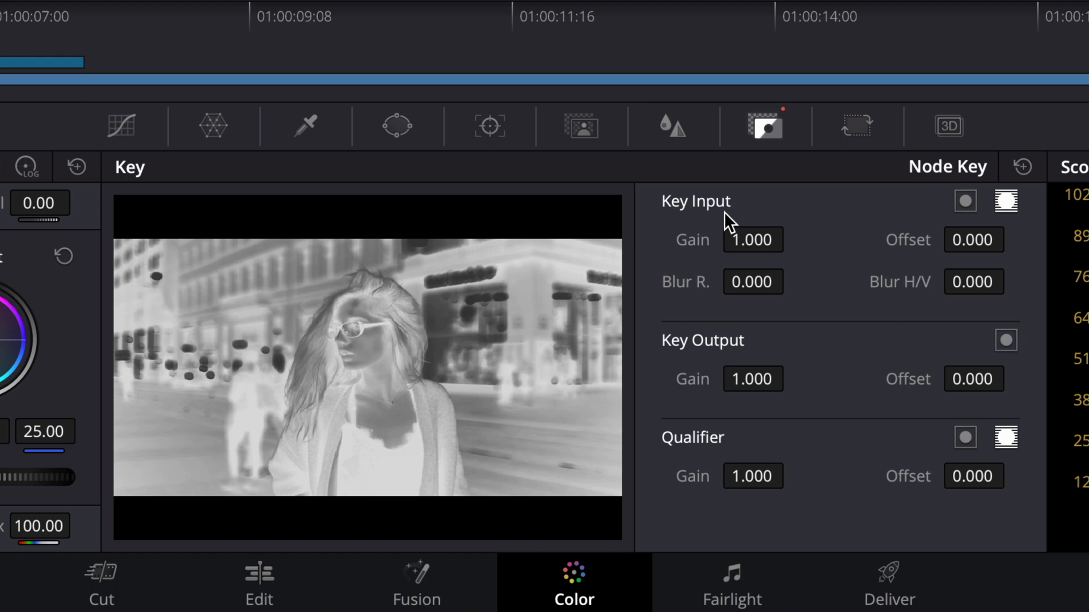
pyautogui.moveTo(964, 202)
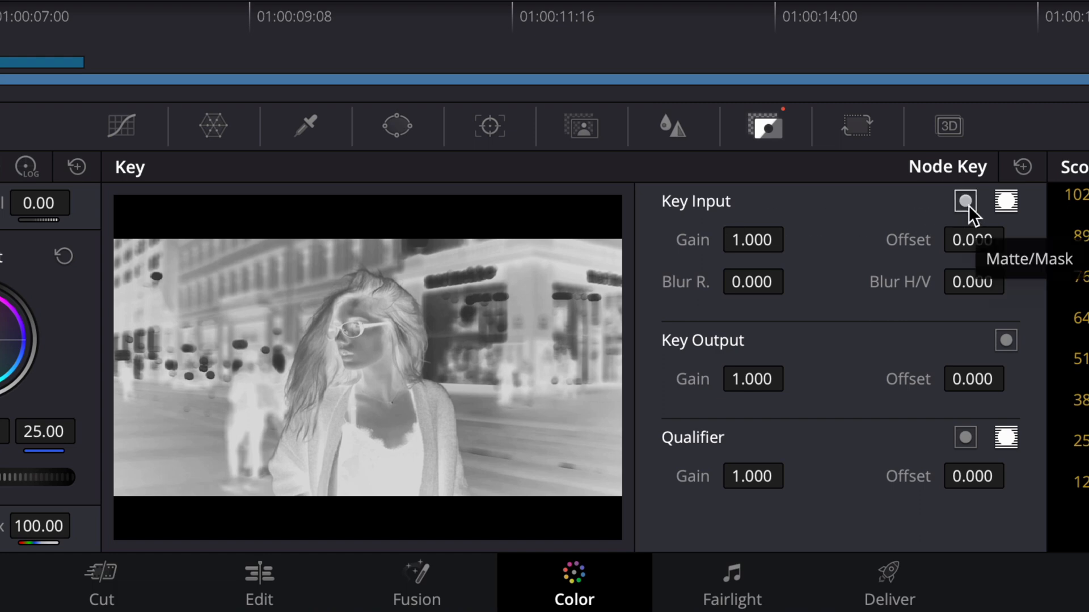
pyautogui.click(964, 201)
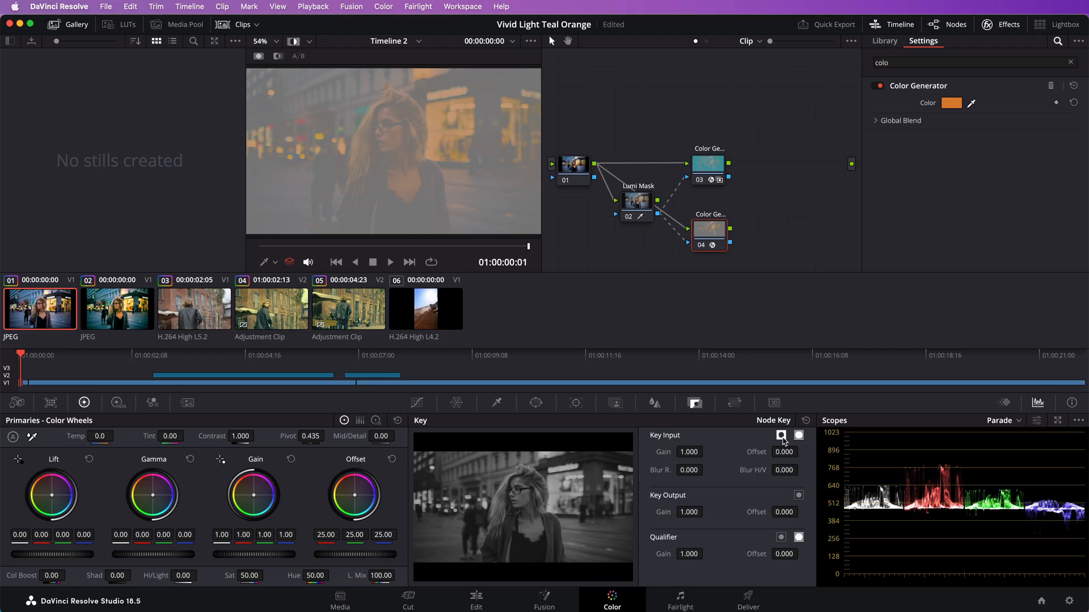
# Add a Layer Mixer node above the generators combining nodes 01, 03 and 04.
pyautogui.click(781, 436)
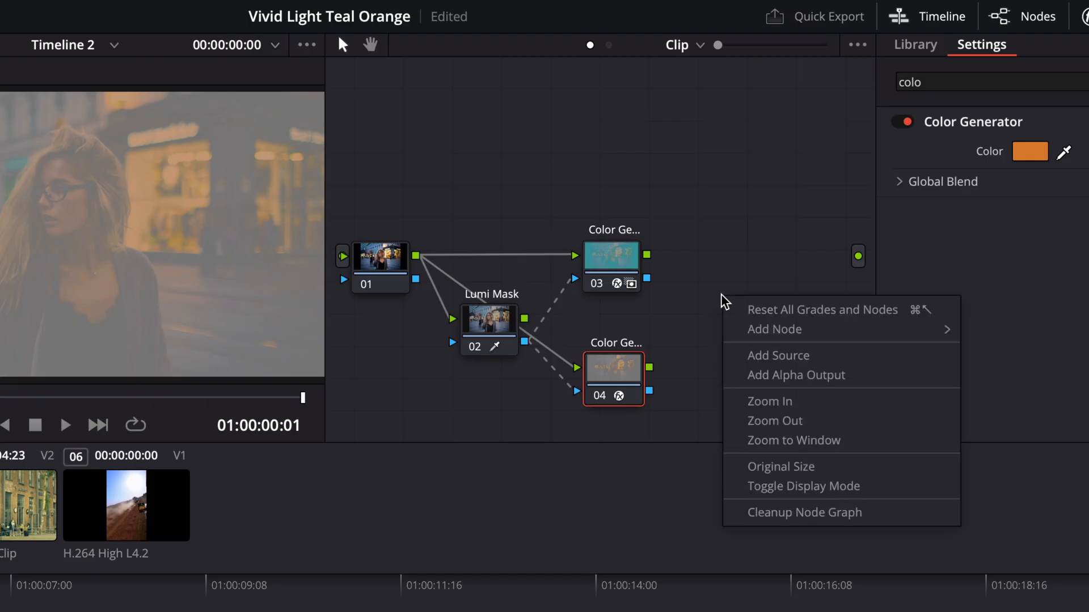
pyautogui.moveTo(773, 329)
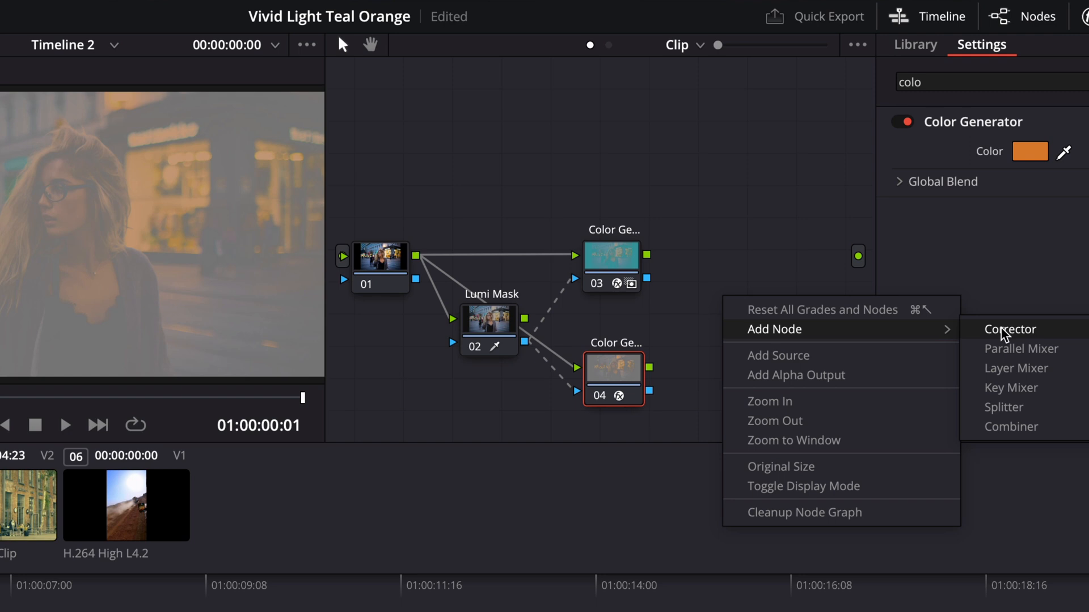
pyautogui.click(1009, 329)
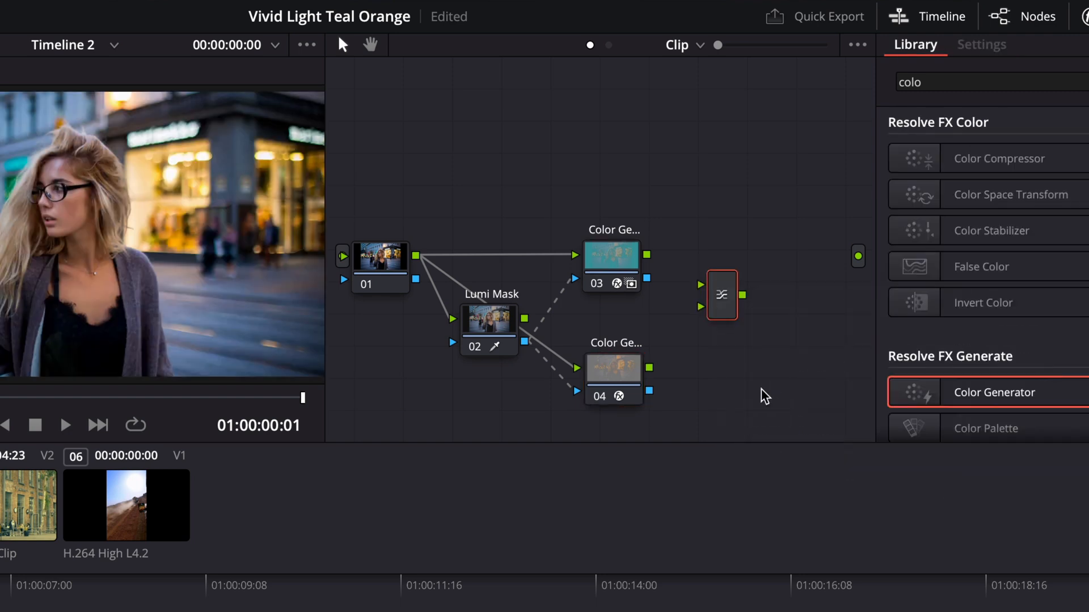
pyautogui.moveTo(721, 294); pyautogui.dragTo(758, 262)
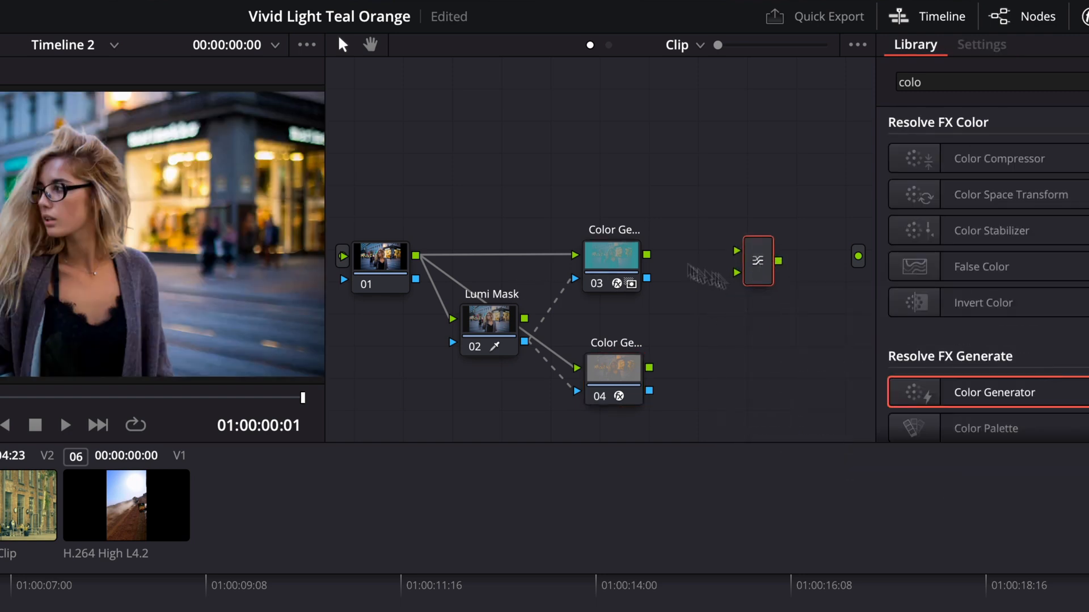
pyautogui.rightClick(756, 262)
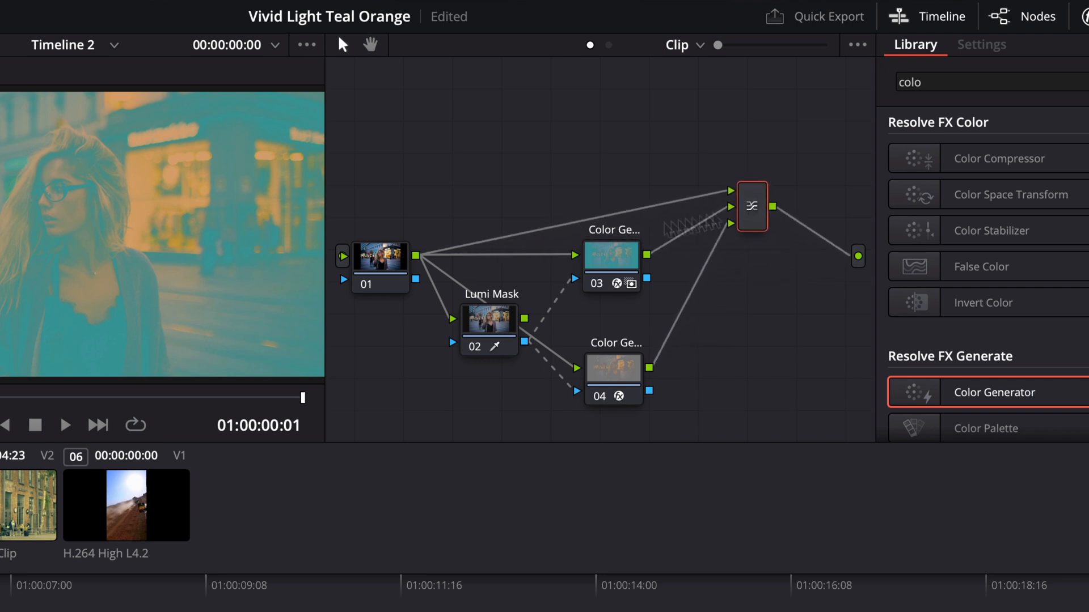
# Tidy the graph and set the mixer's composite mode to Vivid Light feeding the output.
pyautogui.moveTo(380, 258); pyautogui.dragTo(407, 189)
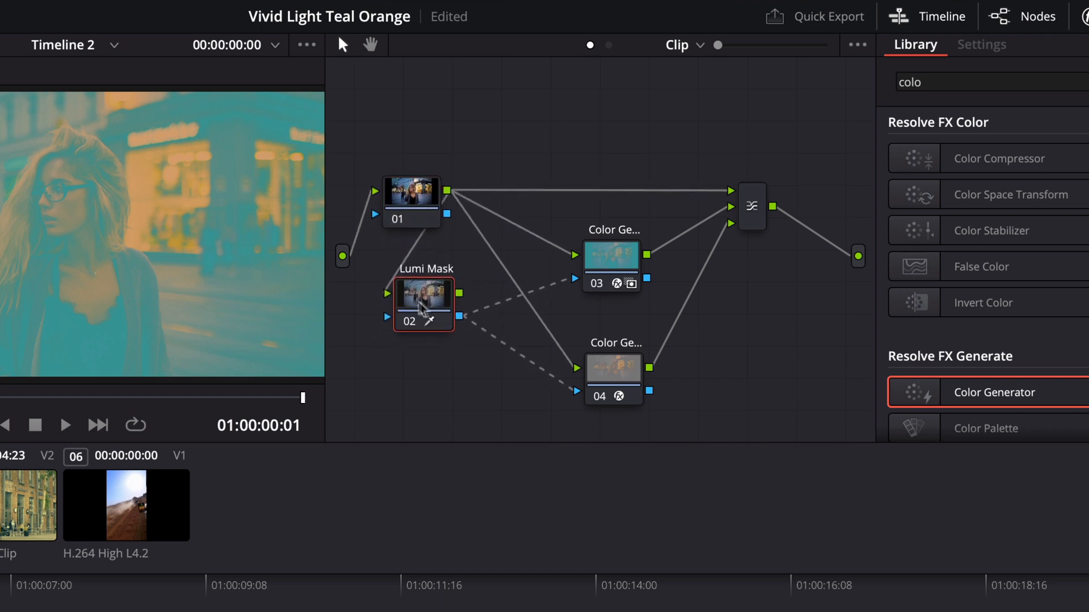
pyautogui.rightClick(751, 207)
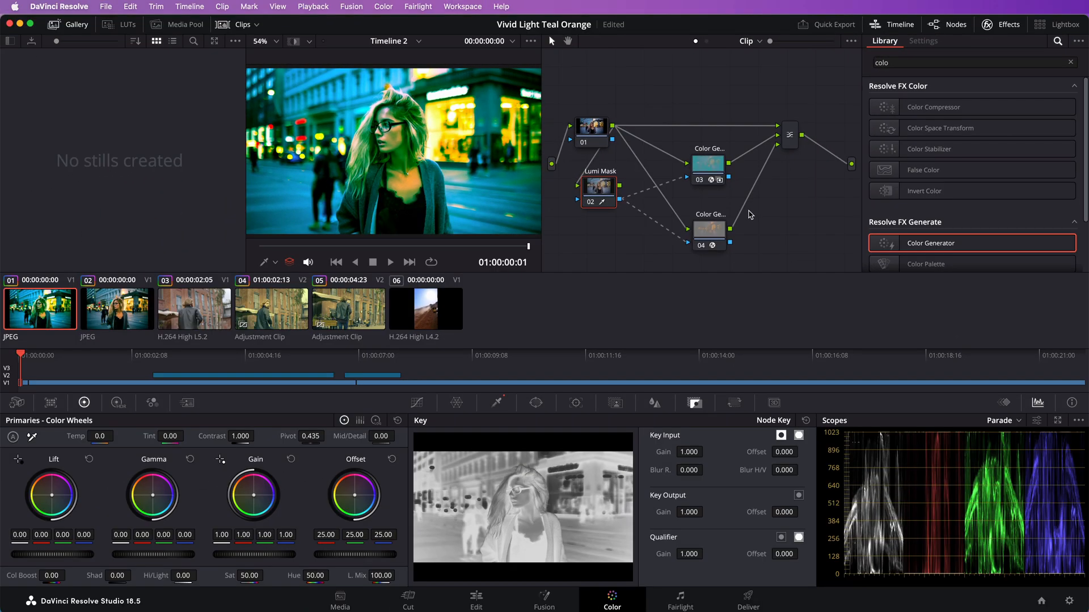
pyautogui.moveTo(782, 190)
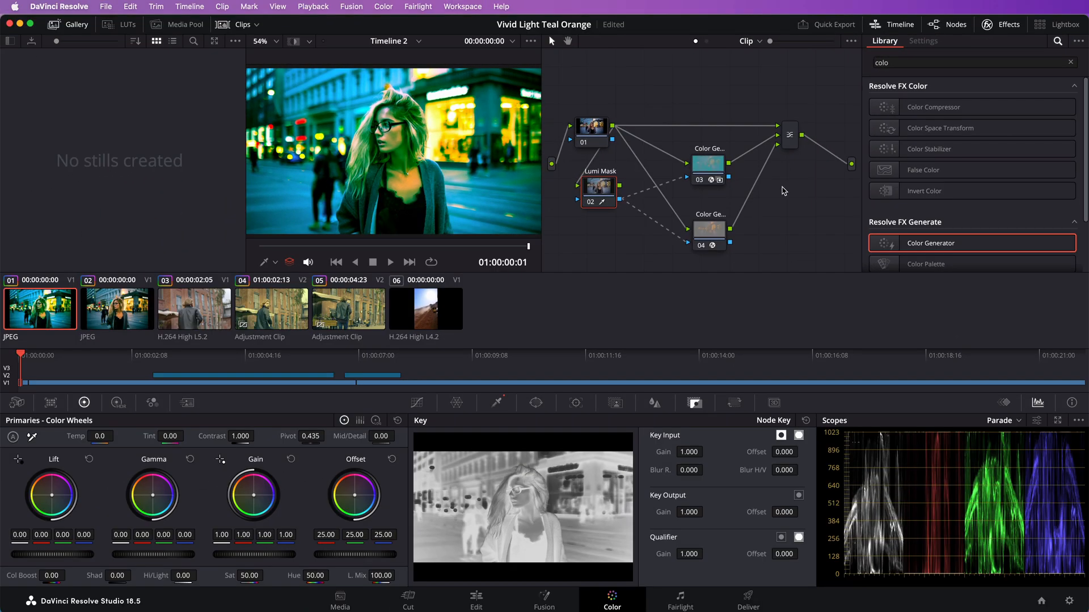
# Set node 04 Key Output Gain to 0.25 and shift its colour to a warmer orange.
pyautogui.click(924, 41)
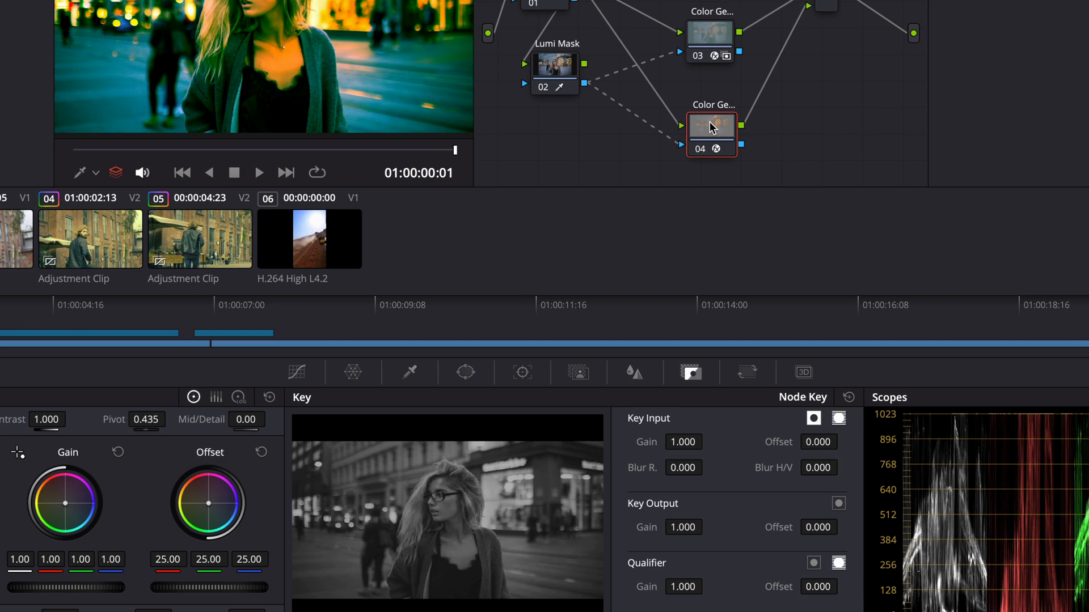
pyautogui.write('0.250')
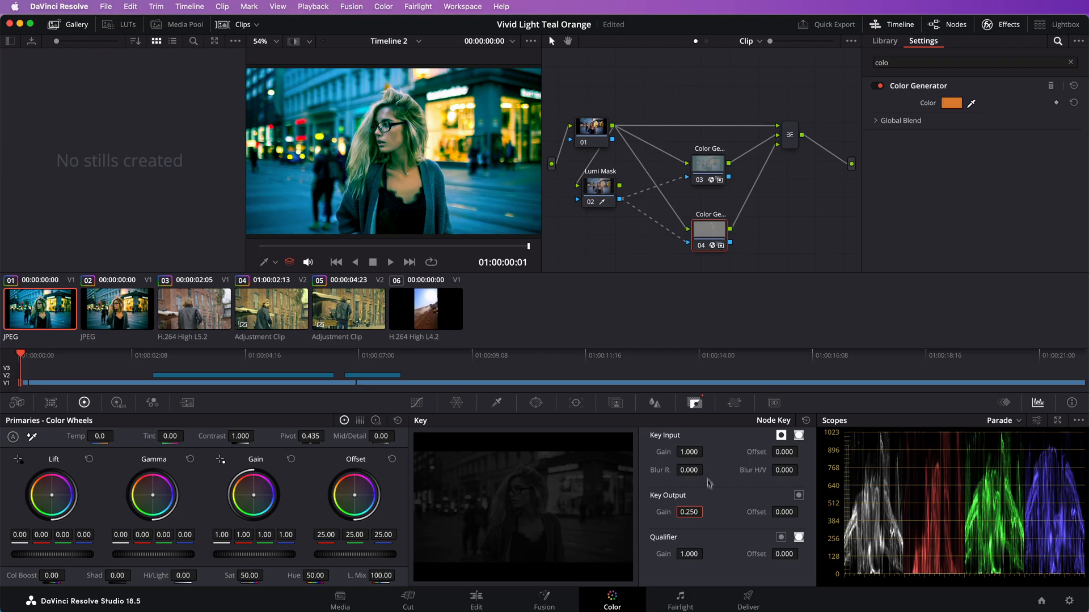
pyautogui.click(952, 103)
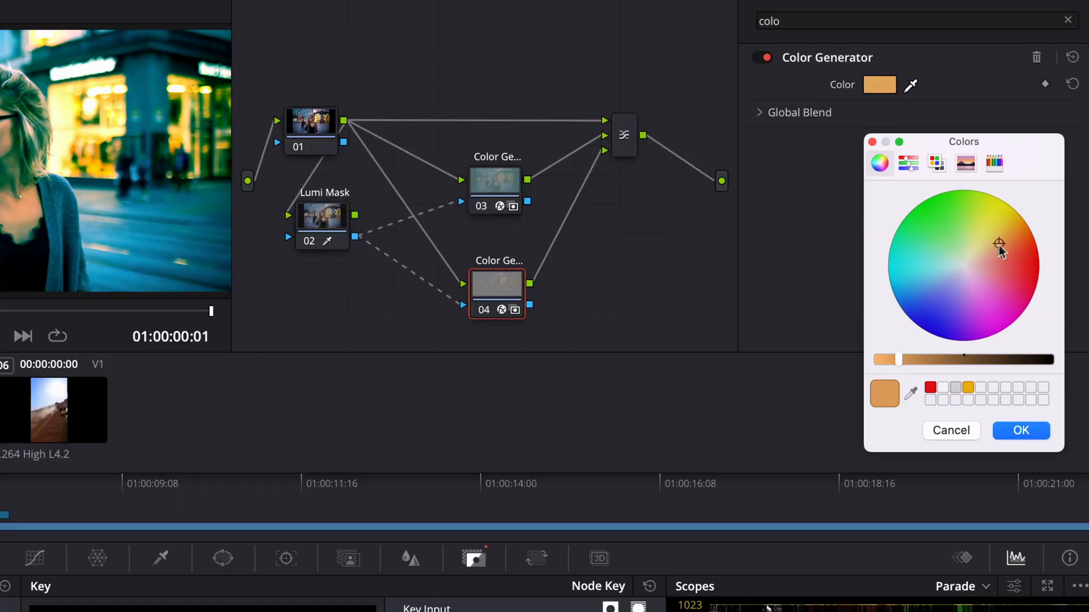
pyautogui.moveTo(998, 249); pyautogui.dragTo(1010, 241)
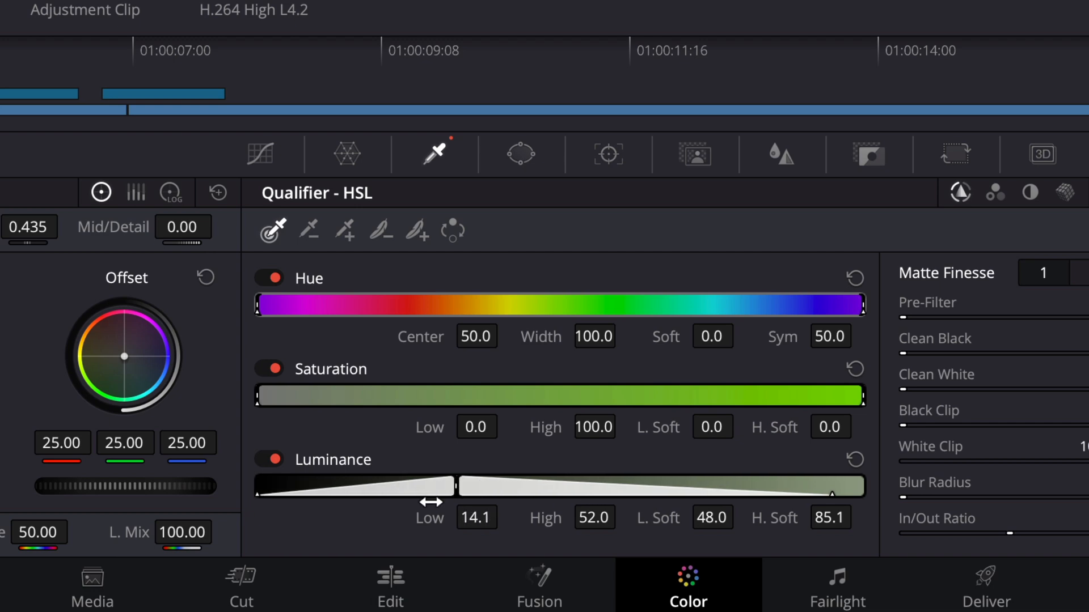
# Add a serial correction node after the mixer with an HSL qualifier.
pyautogui.rightClick(822, 215)
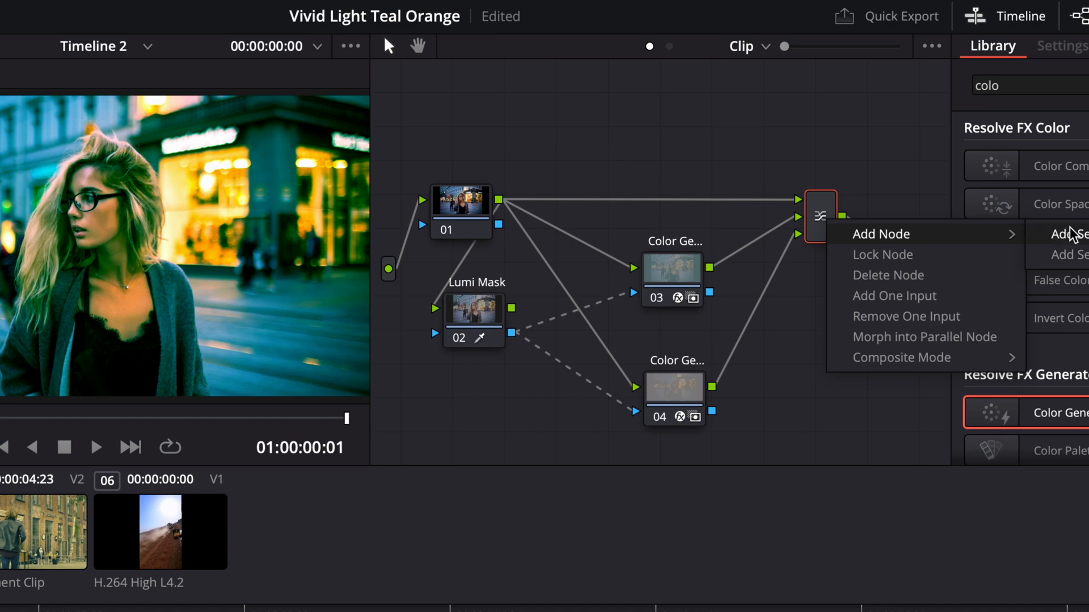
pyautogui.click(880, 234)
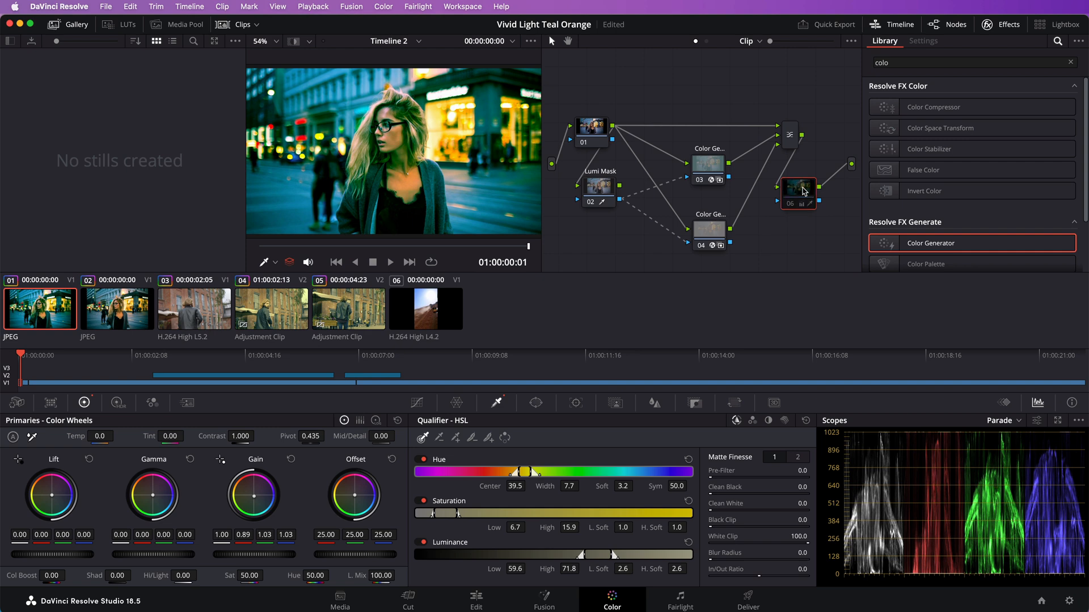
pyautogui.click(798, 189)
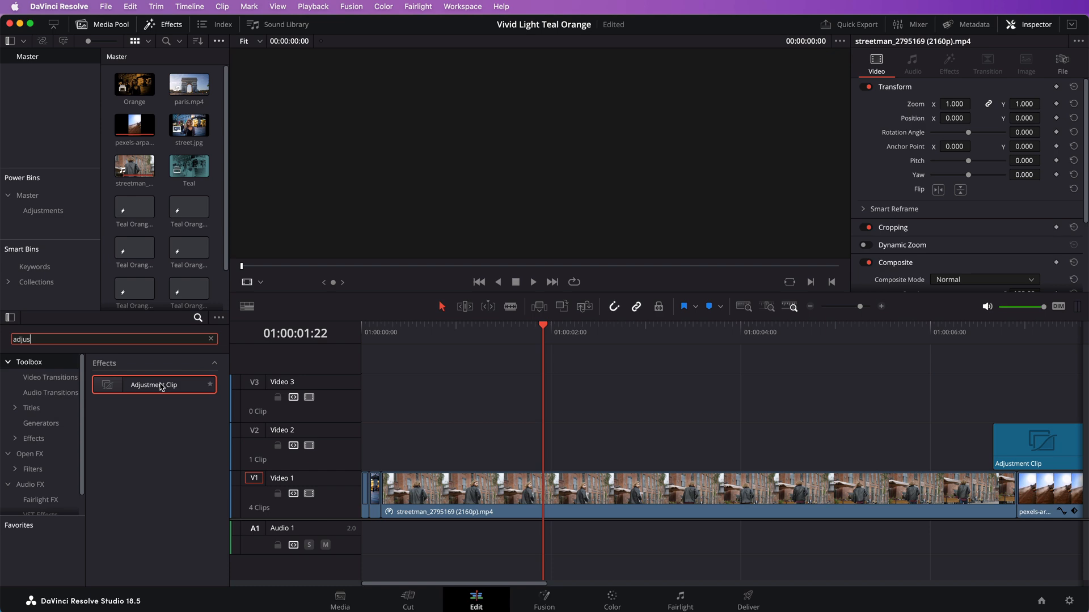
# Drop an Adjustment Clip on Video 2 above the street footage and apply the graded node tree to it.
pyautogui.moveTo(154, 384); pyautogui.dragTo(722, 445)
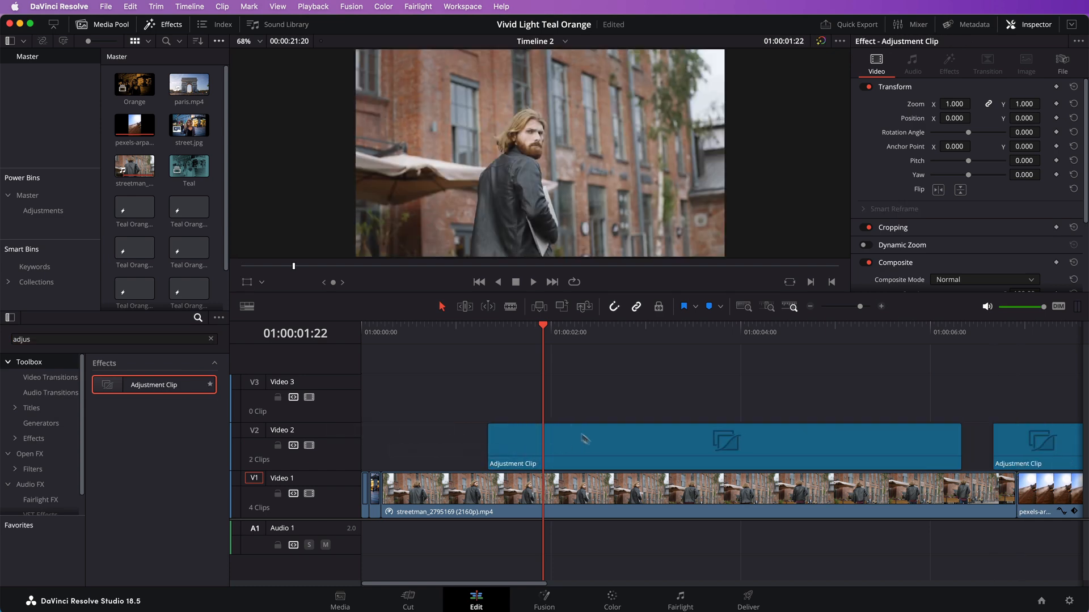
pyautogui.click(722, 447)
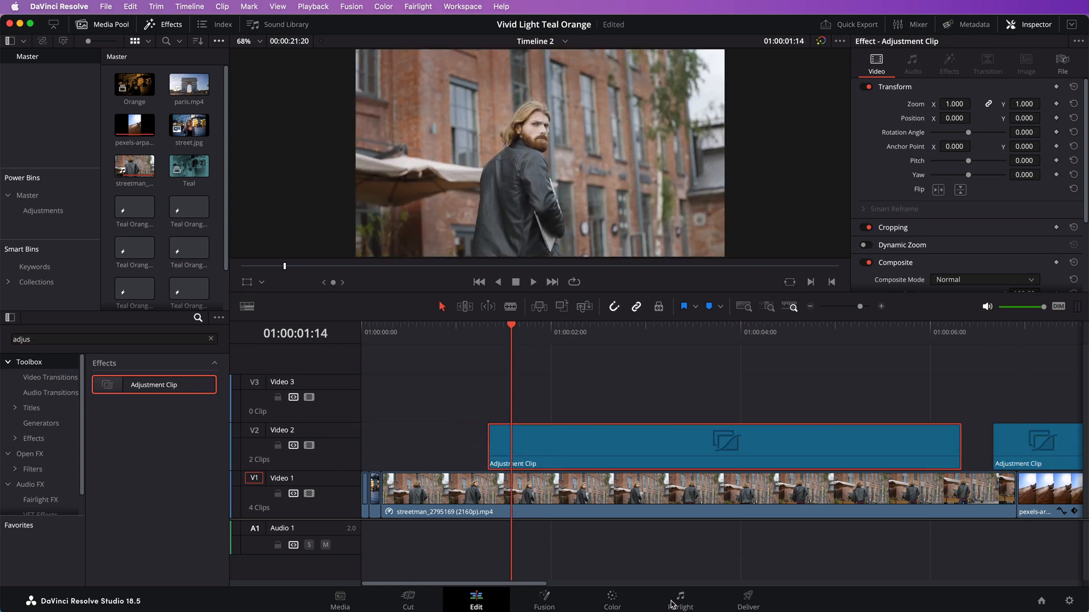
pyautogui.click(612, 599)
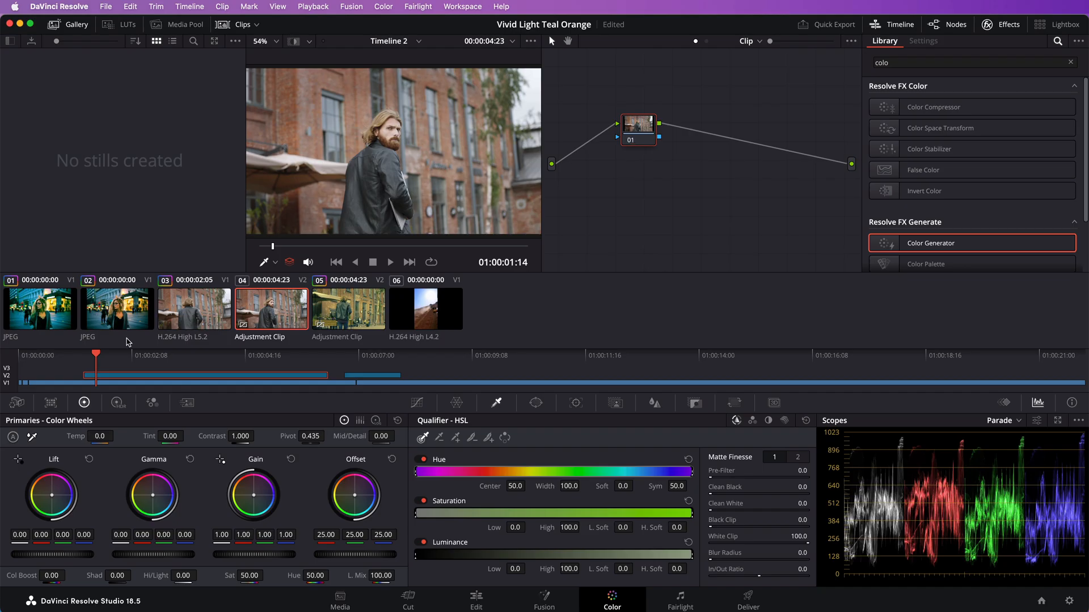
pyautogui.click(40, 308)
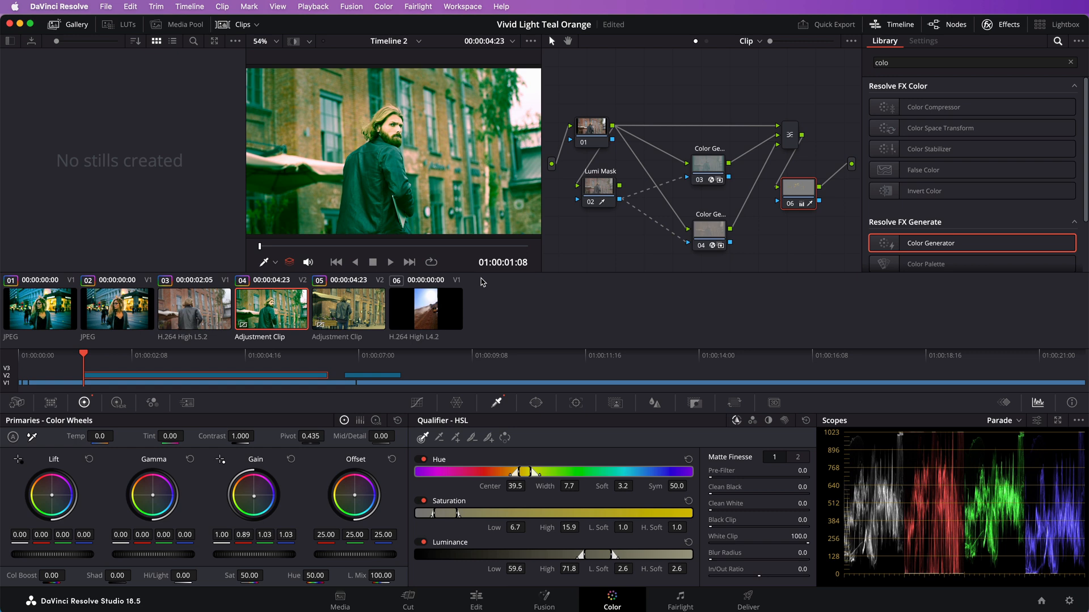
pyautogui.click(475, 599)
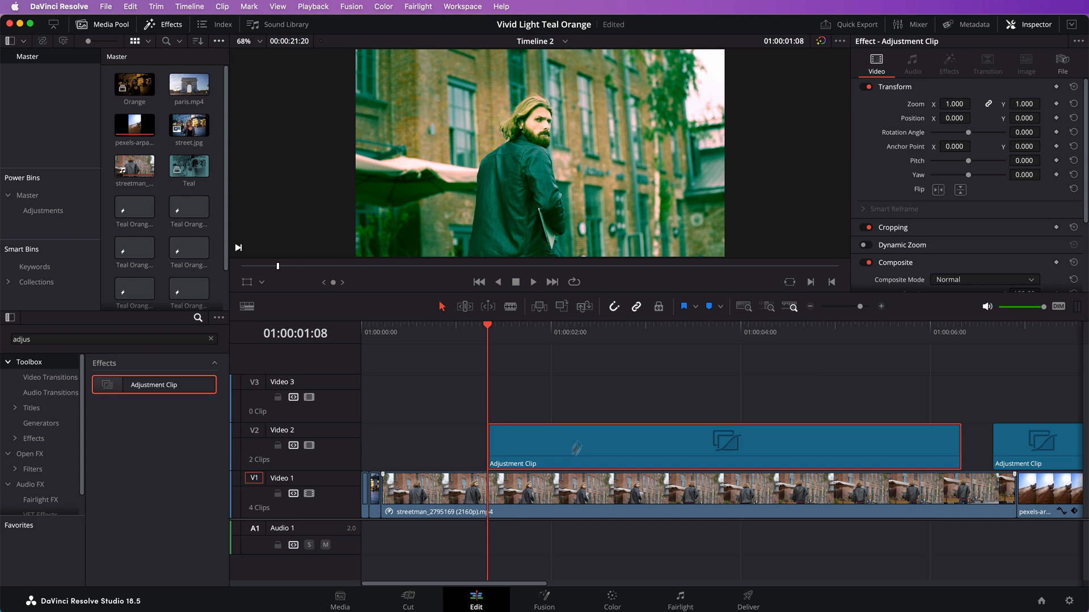
# Shorten the adjustment clip, then drag the MyColor adjustment clip onto Video 2 above the desert footage.
pyautogui.click(459, 332)
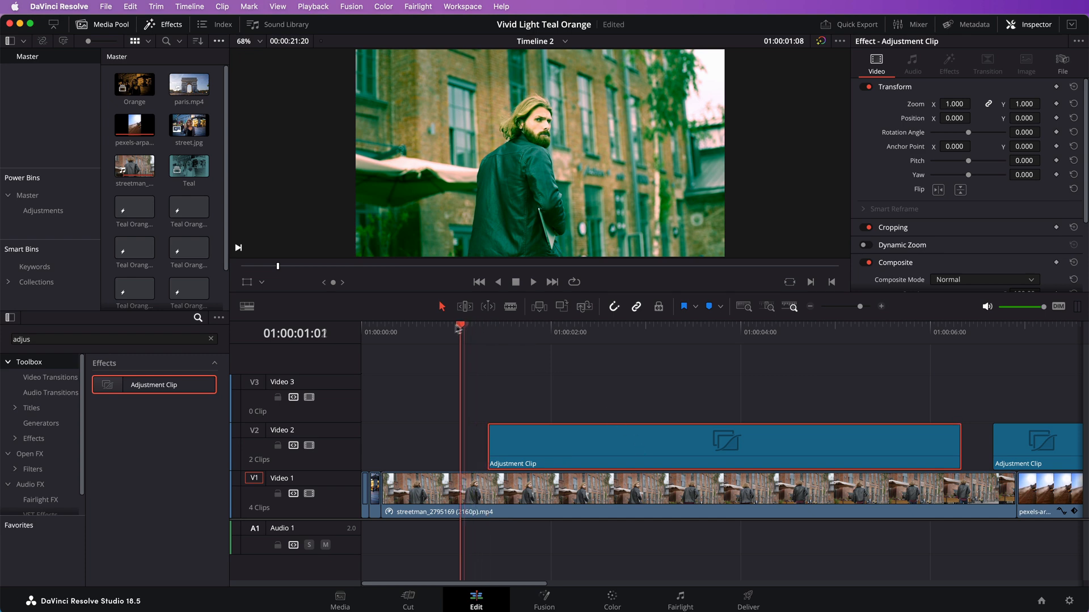
pyautogui.click(534, 327)
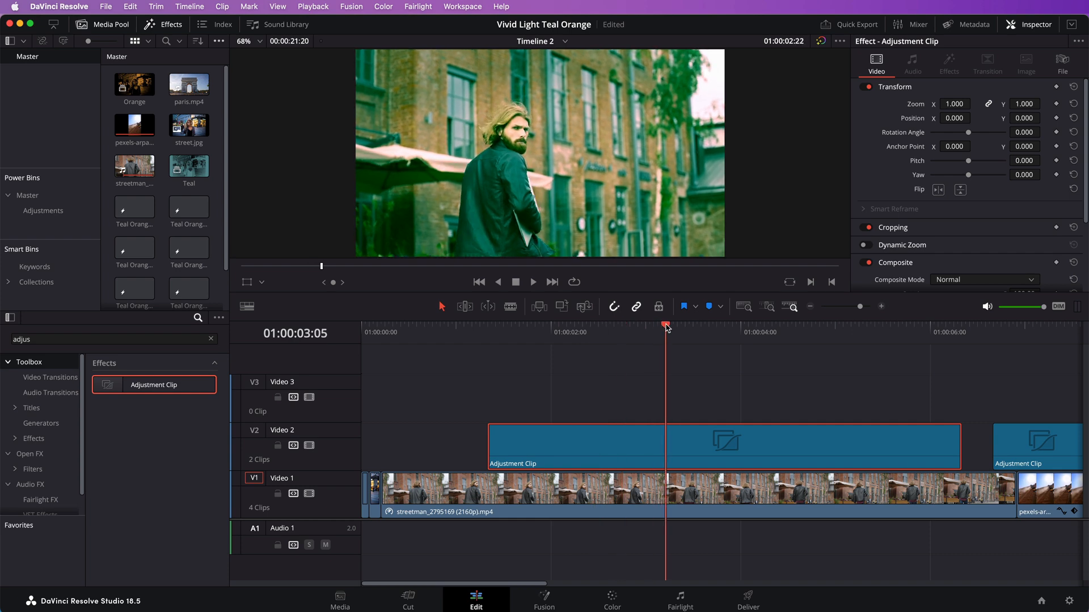
pyautogui.click(547, 326)
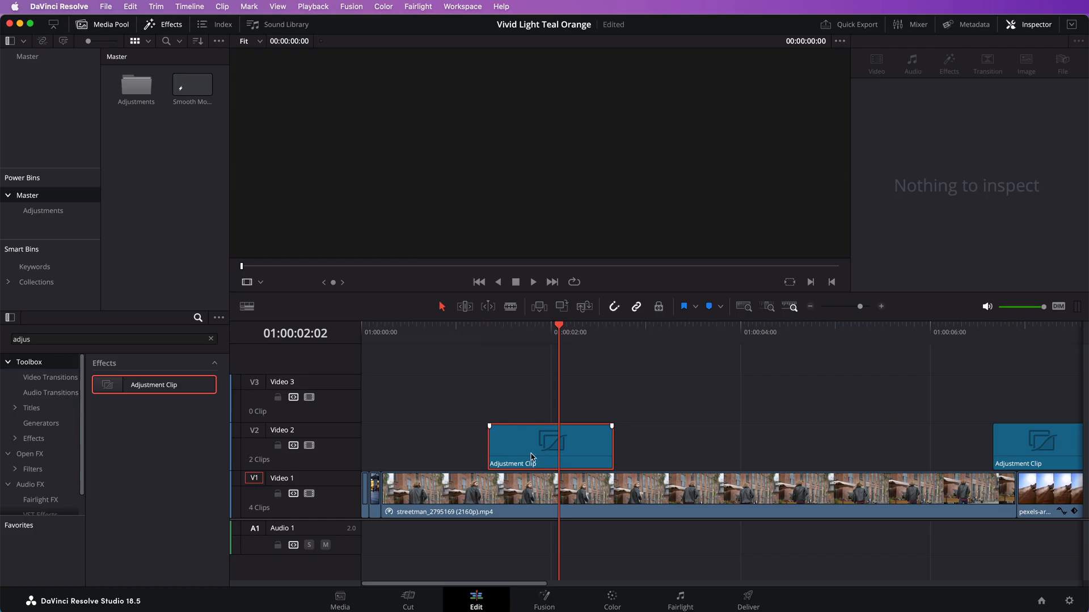
pyautogui.click(548, 444)
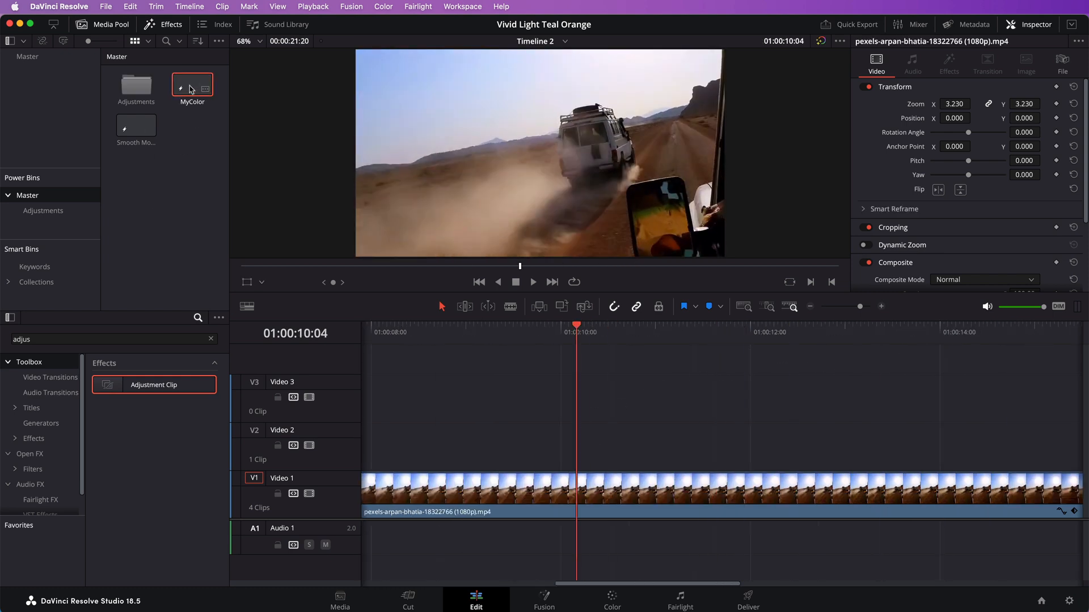
pyautogui.moveTo(192, 83); pyautogui.dragTo(614, 446)
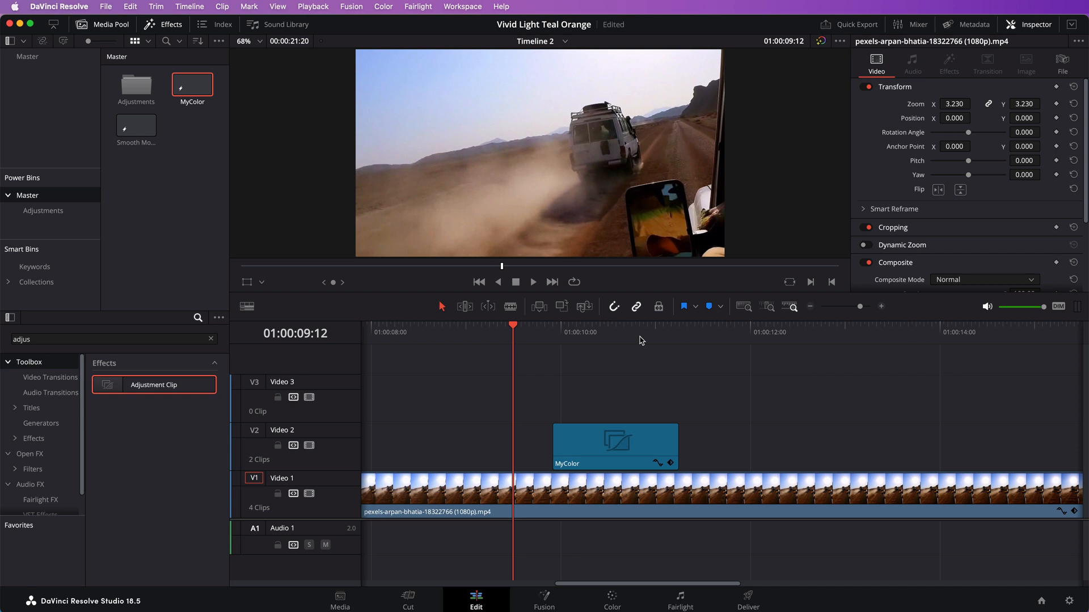
pyautogui.moveTo(554, 601)
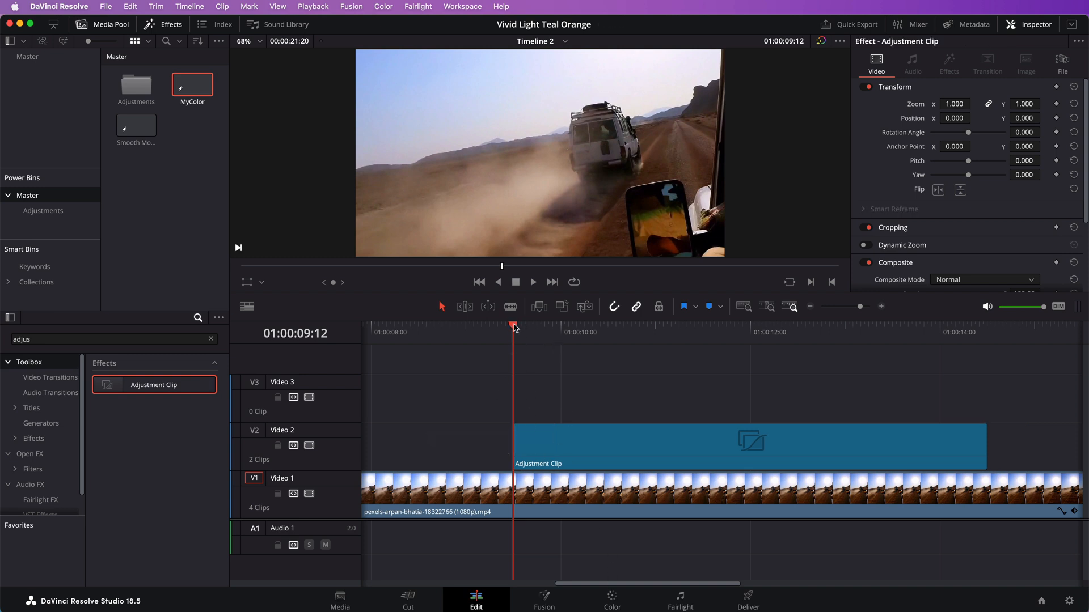
# On the Color page, grab a gallery still (1.2.1) from the graded city portrait clip.
pyautogui.click(750, 447)
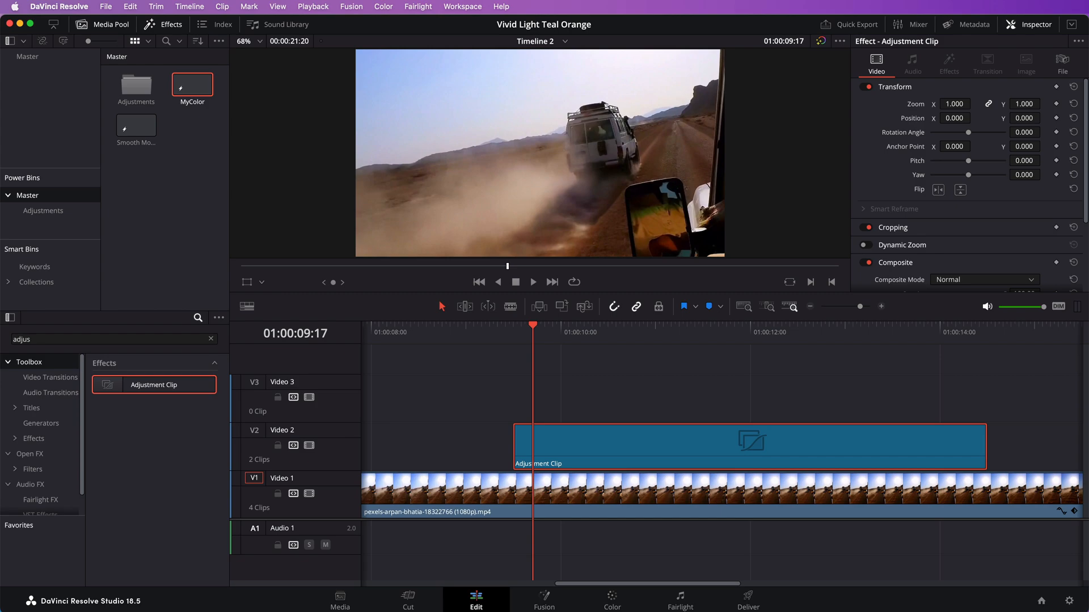
pyautogui.click(611, 600)
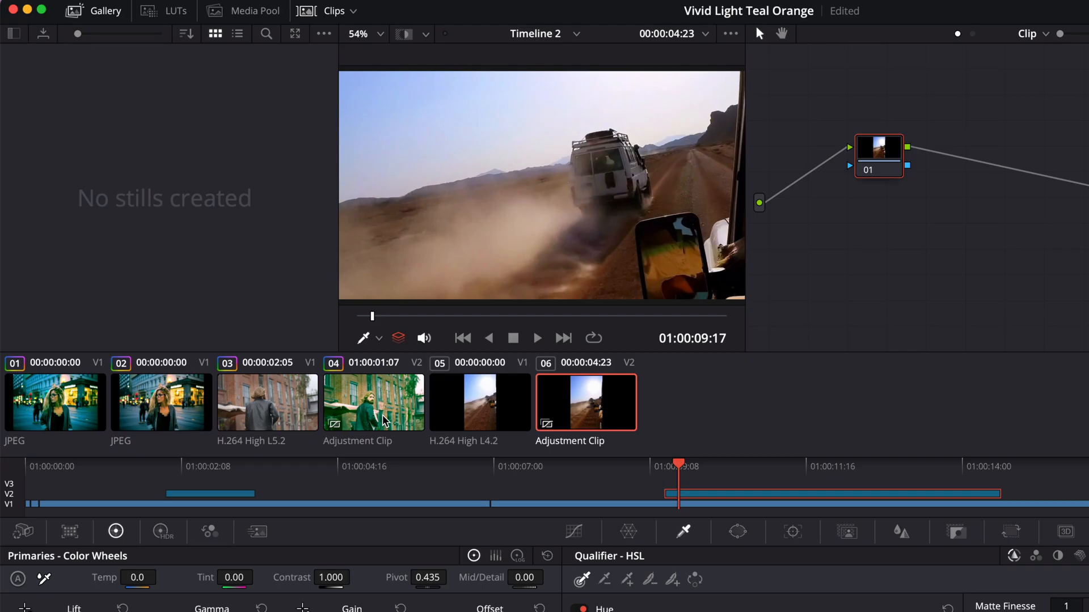
pyautogui.click(161, 403)
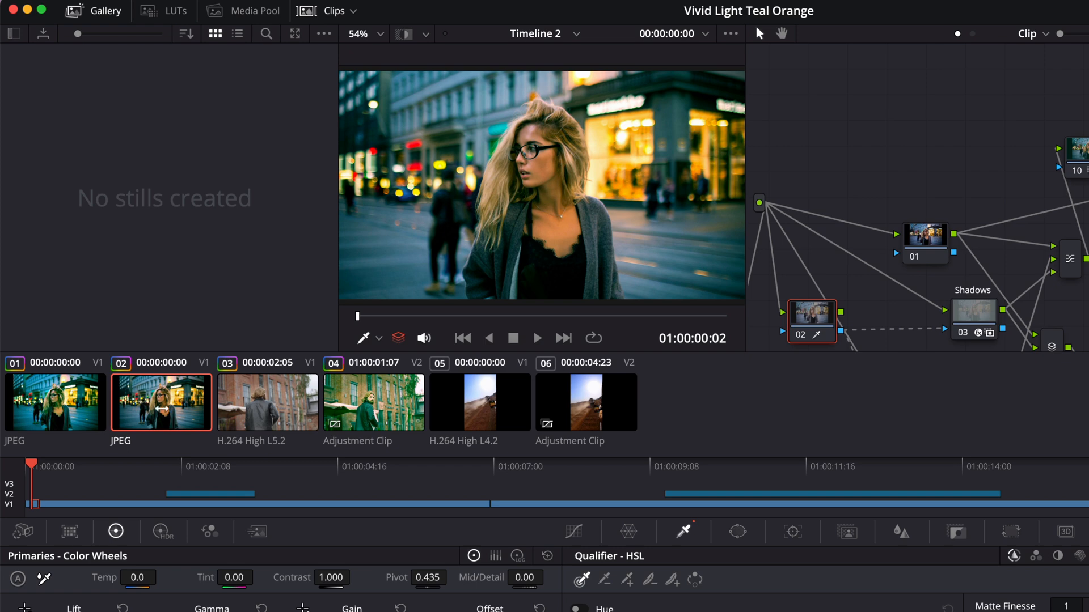
pyautogui.rightClick(527, 167)
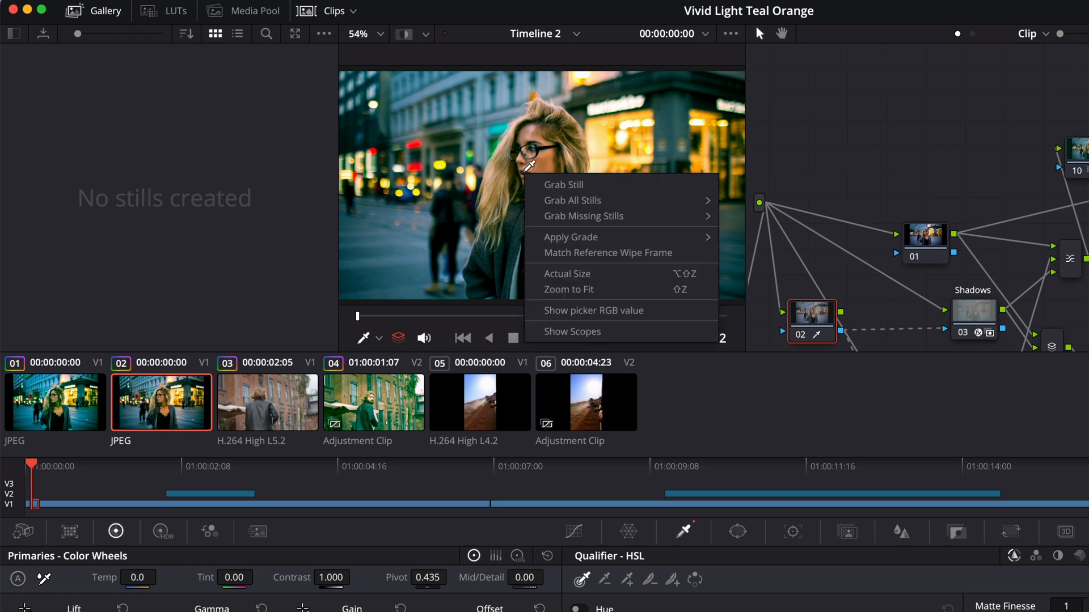
pyautogui.moveTo(563, 185)
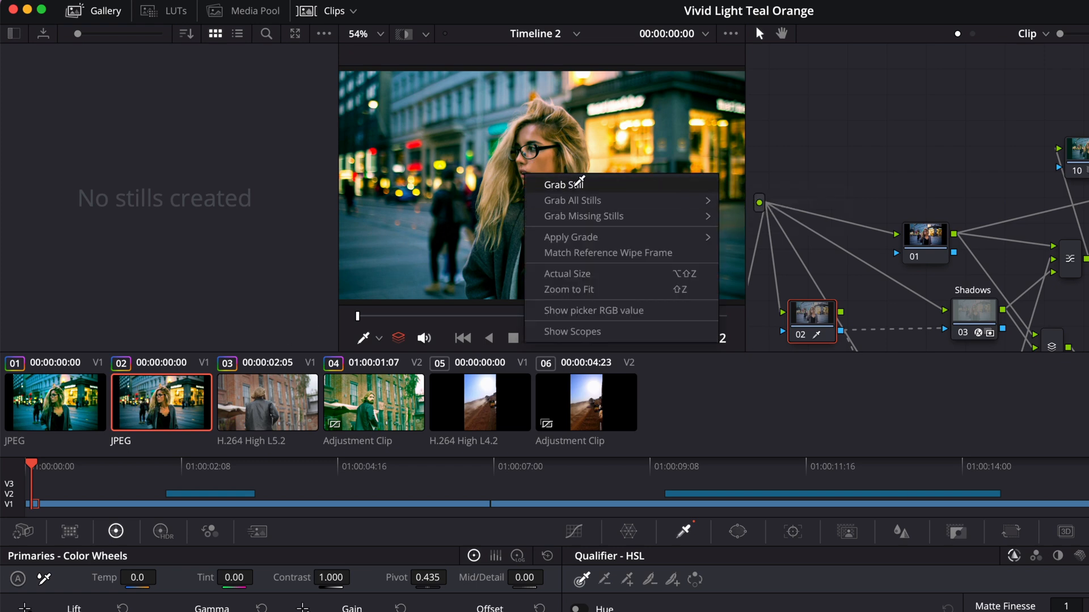
pyautogui.click(562, 184)
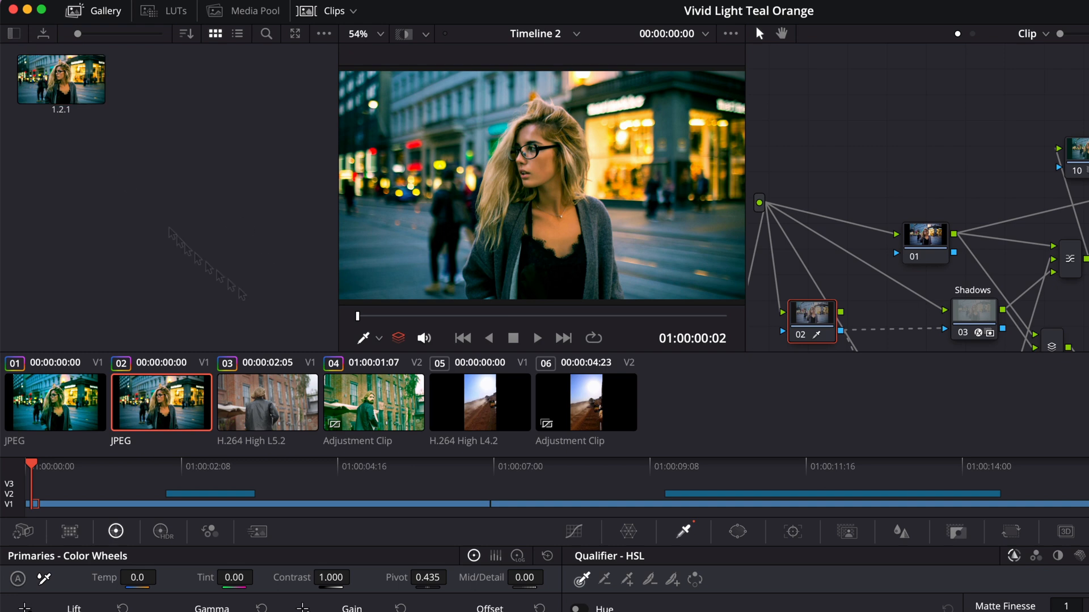
# Select the blank desert adjustment clip and apply the still's grade to it.
pyautogui.click(585, 403)
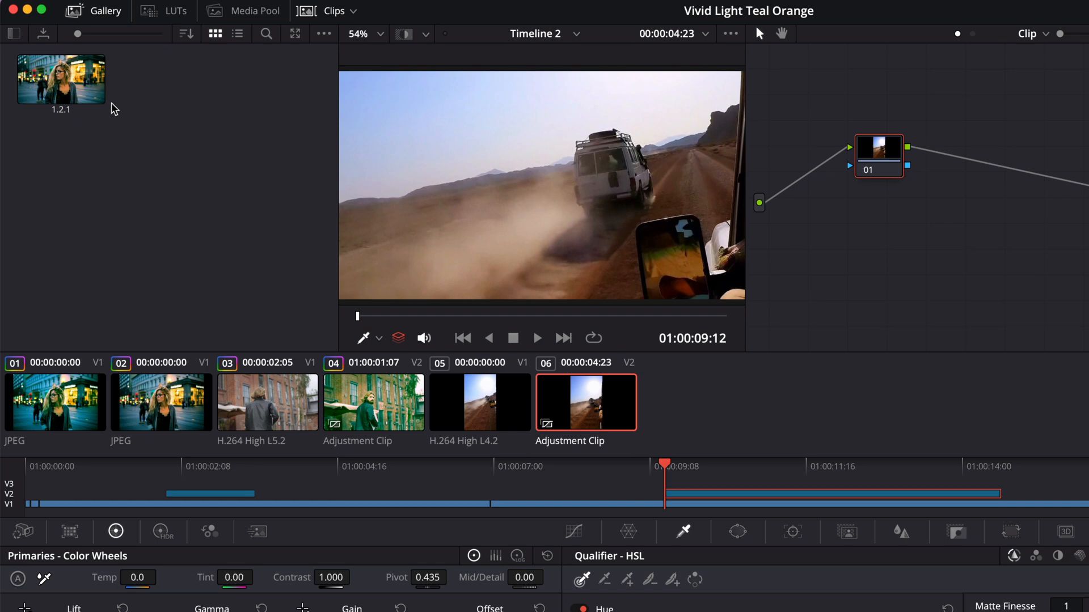
pyautogui.rightClick(61, 79)
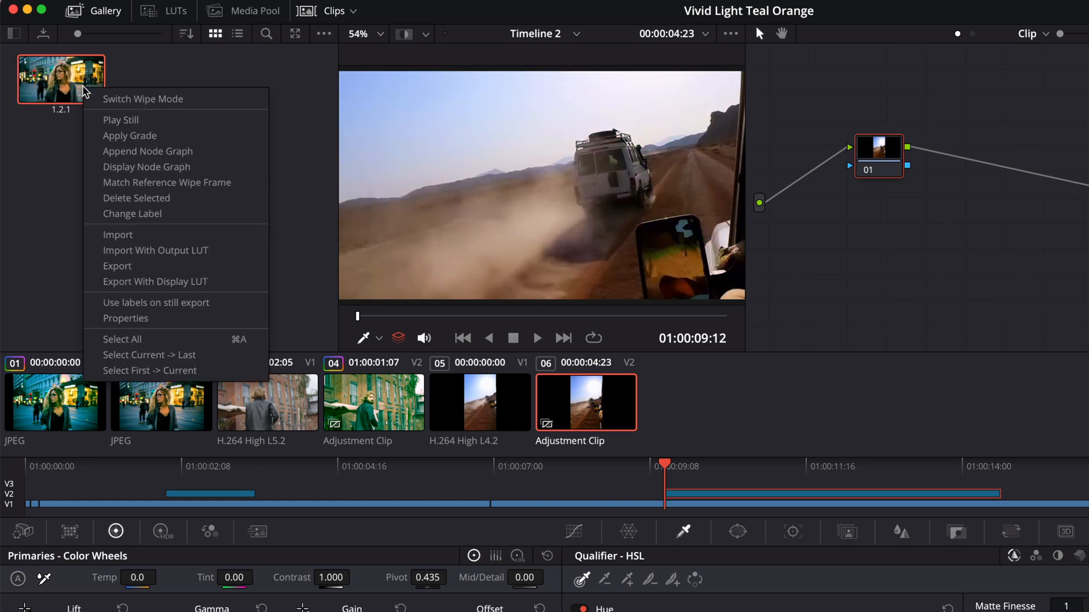
pyautogui.moveTo(125, 119)
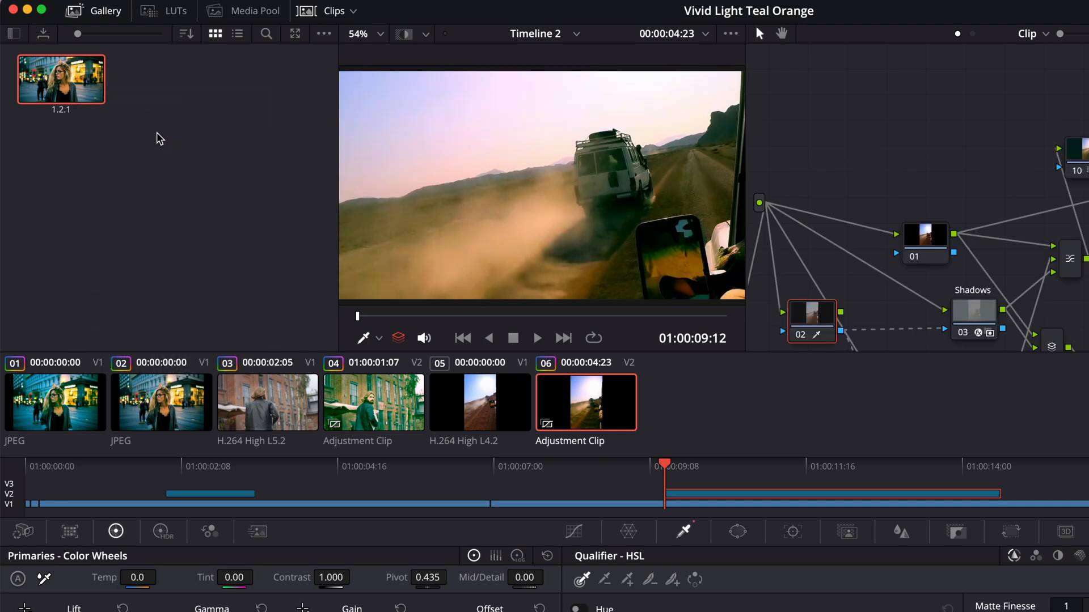
pyautogui.moveTo(649, 435)
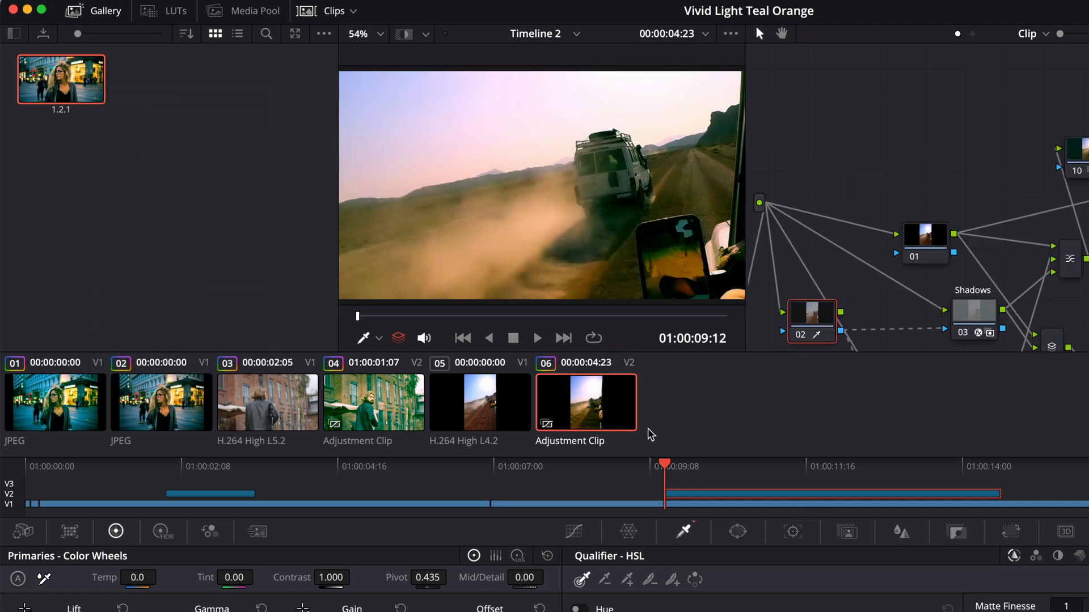
pyautogui.moveTo(651, 435)
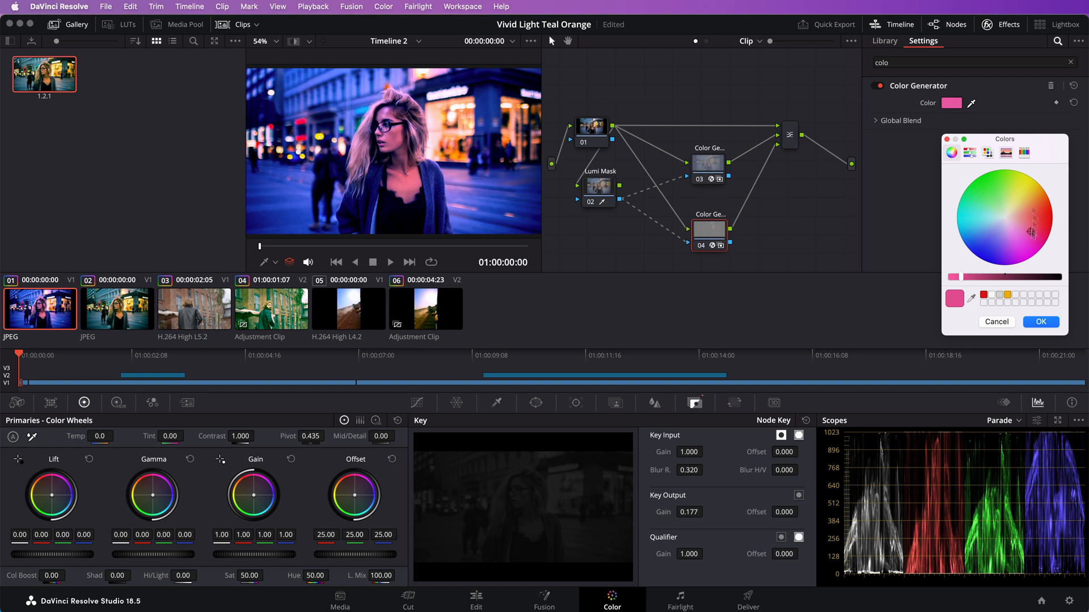
# Turn the first Color Generator purple and insert a new corrector node right after node 01.
pyautogui.click(1013, 241)
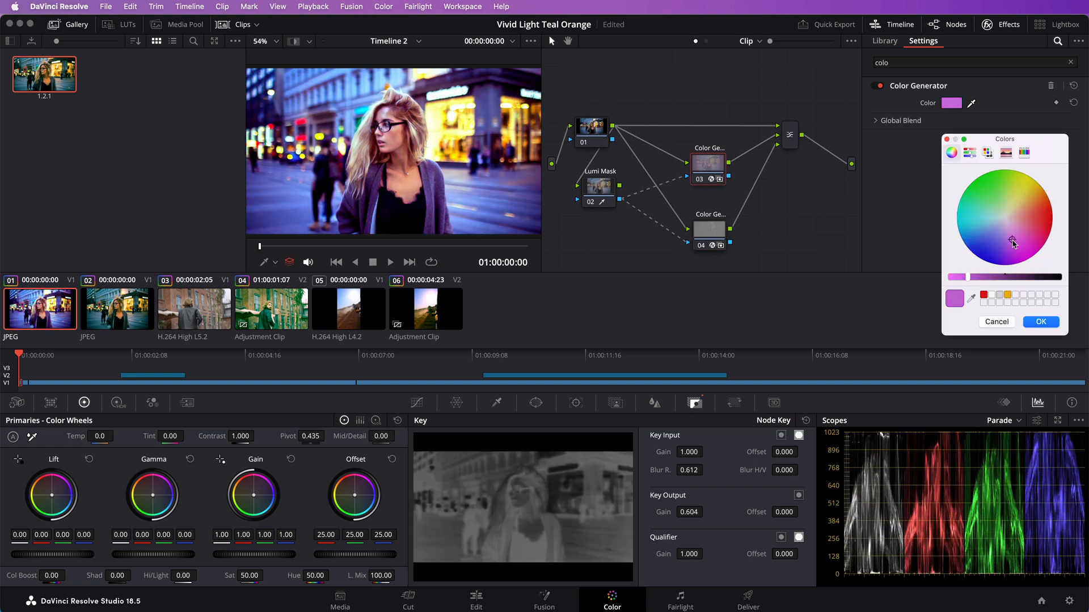
pyautogui.click(1041, 321)
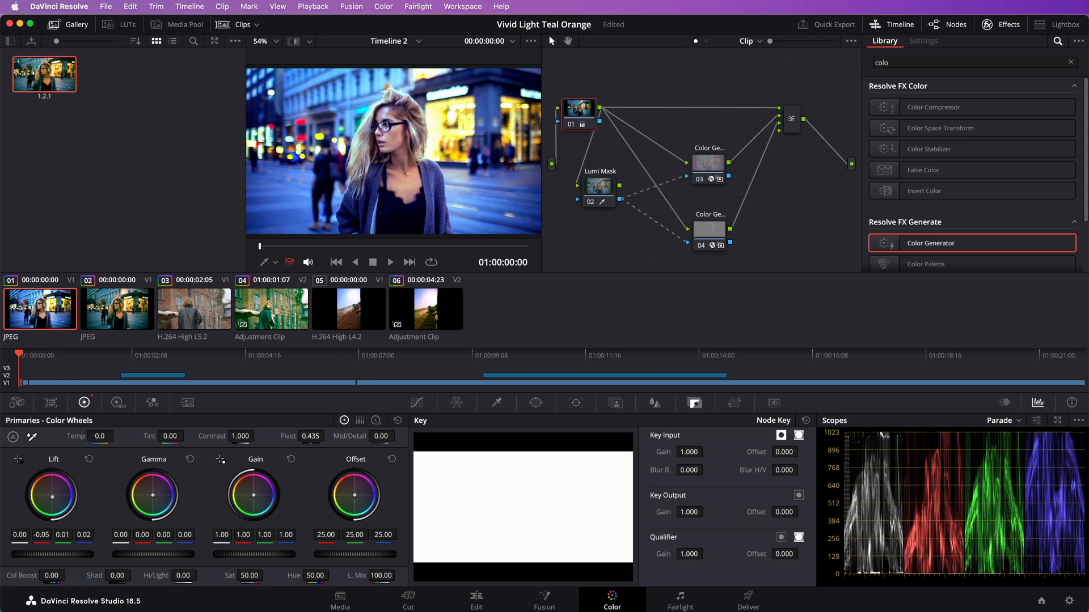
pyautogui.moveTo(52, 497); pyautogui.dragTo(48, 500)
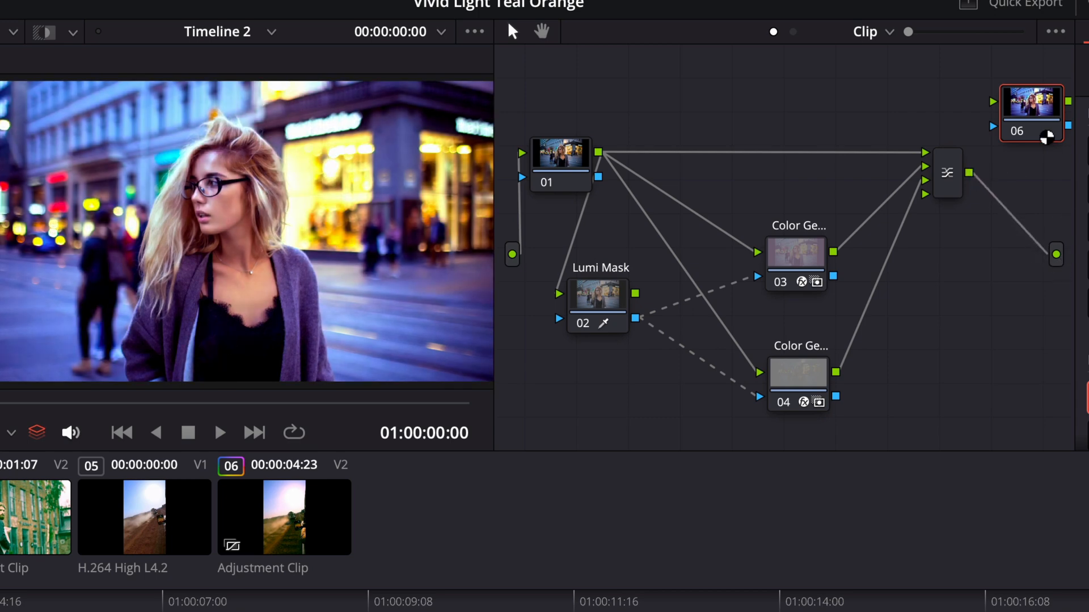
pyautogui.moveTo(1031, 112); pyautogui.dragTo(760, 157)
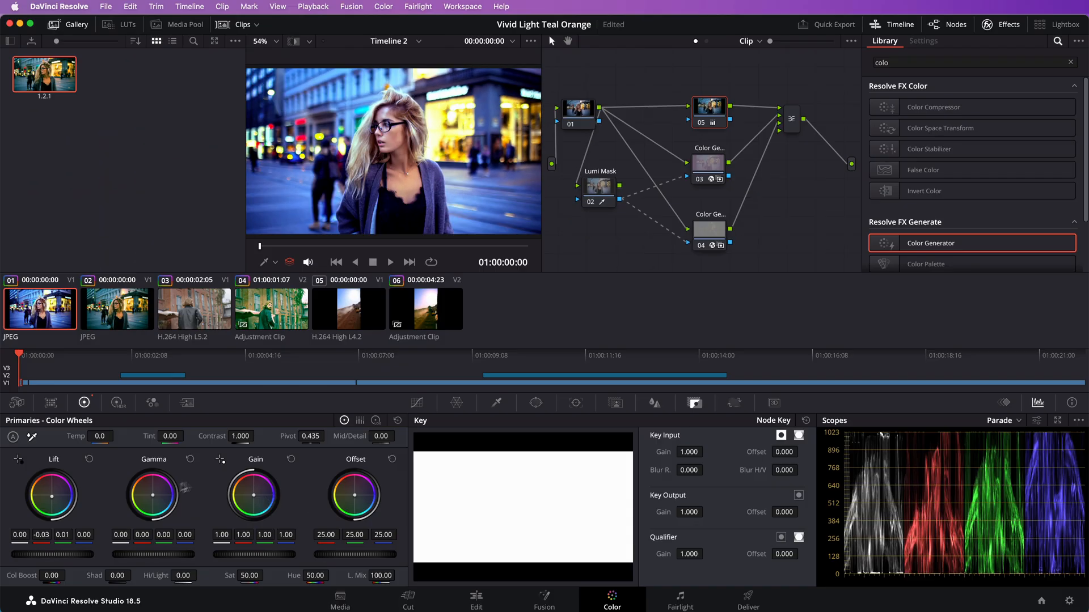
# Rebalance the new node: gain off green, gamma tweaked, offset pulled away from blue.
pyautogui.moveTo(253, 493); pyautogui.dragTo(250, 500)
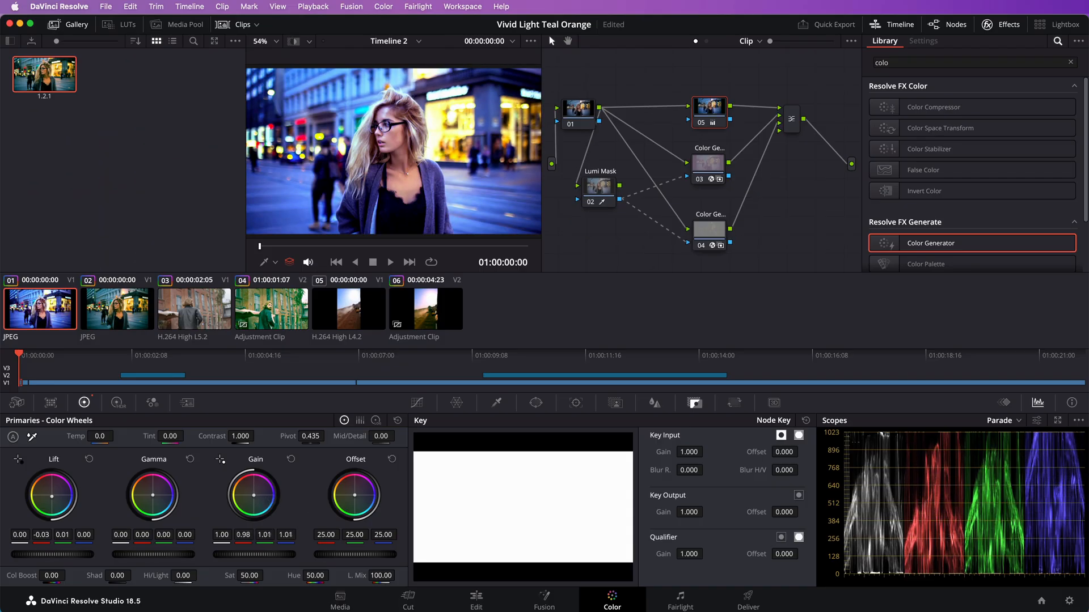
pyautogui.moveTo(152, 495); pyautogui.dragTo(159, 511)
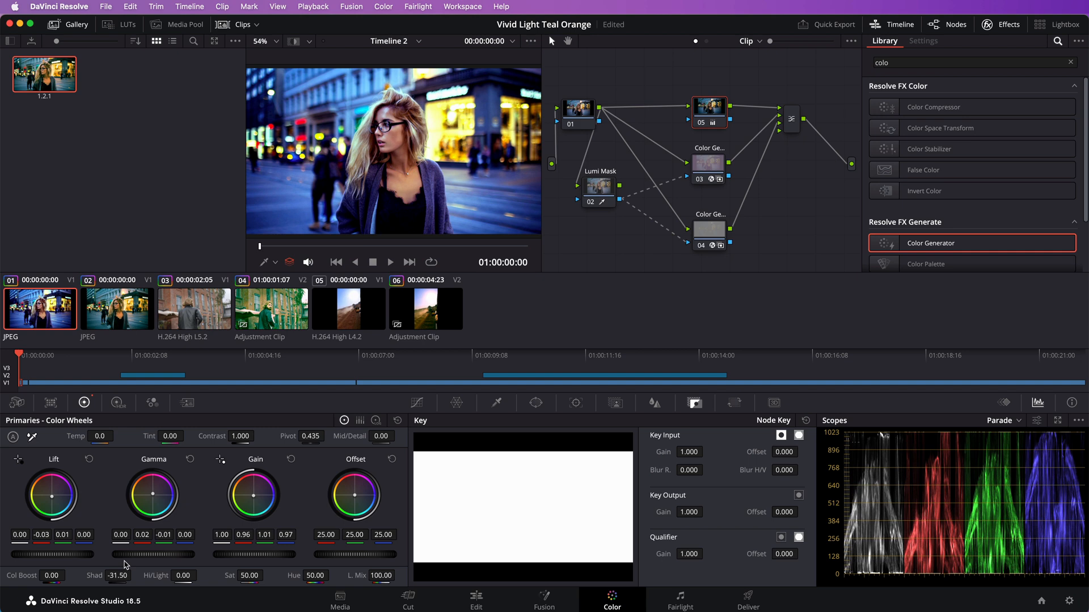
pyautogui.moveTo(354, 495); pyautogui.dragTo(354, 497)
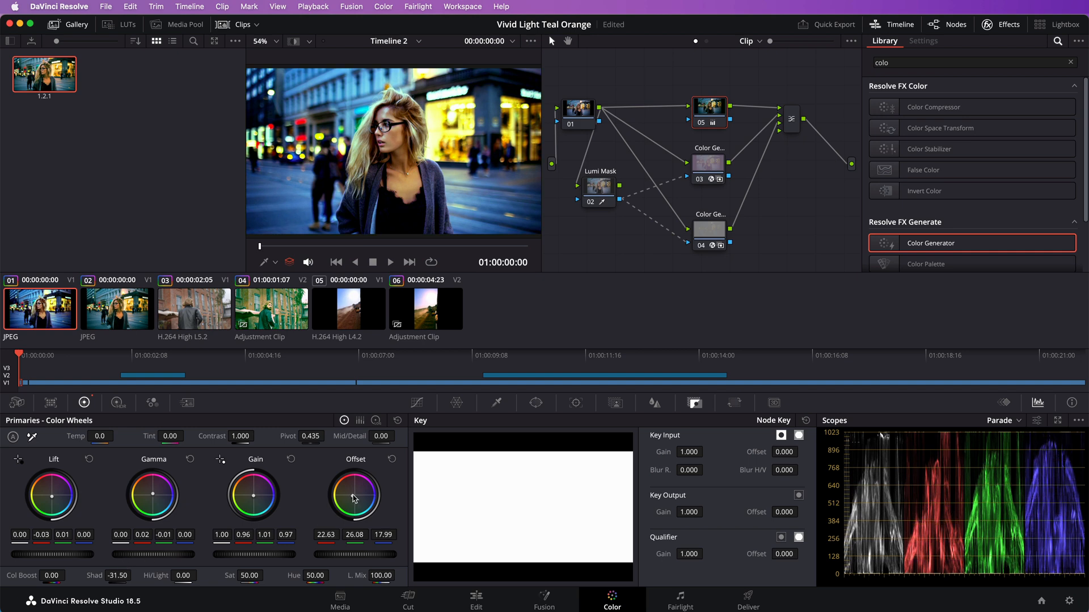